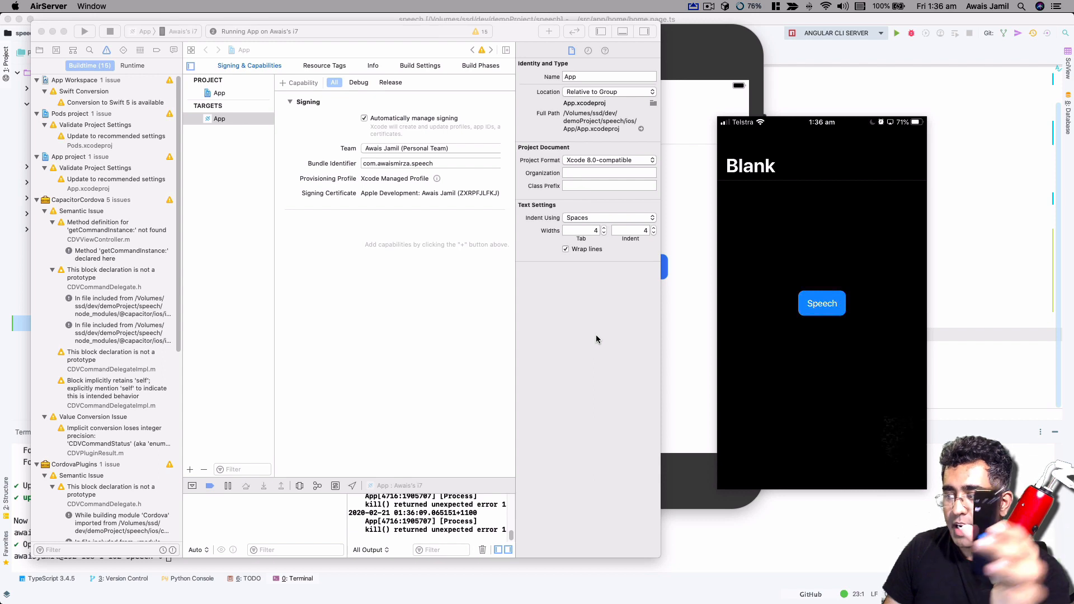
mouse_move(798, 127)
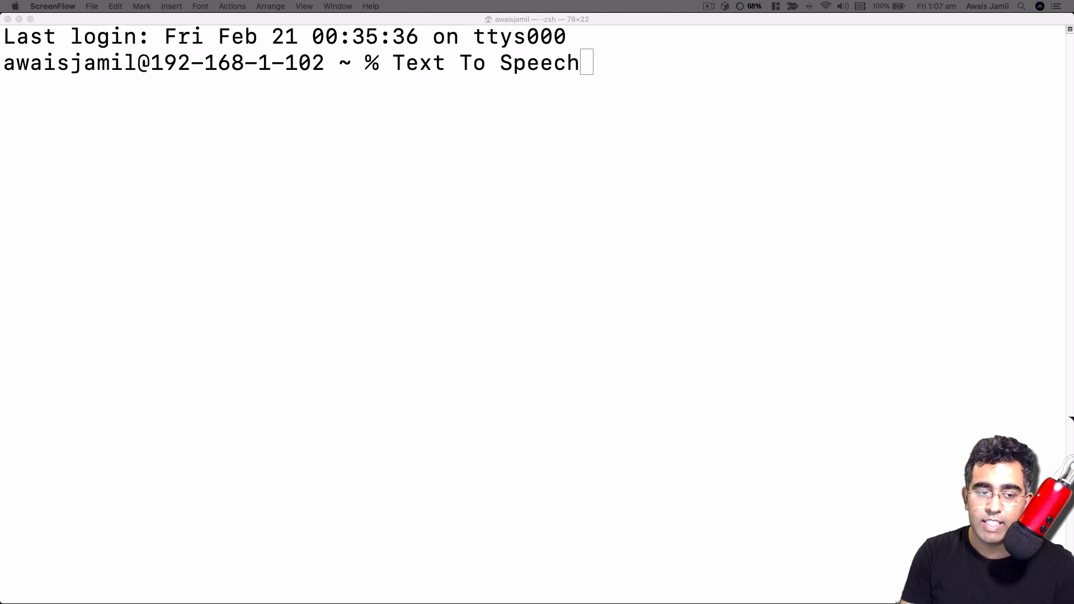
Run 'ionic start' in Terminal to create an Angular project named speech.
left_click(455, 191)
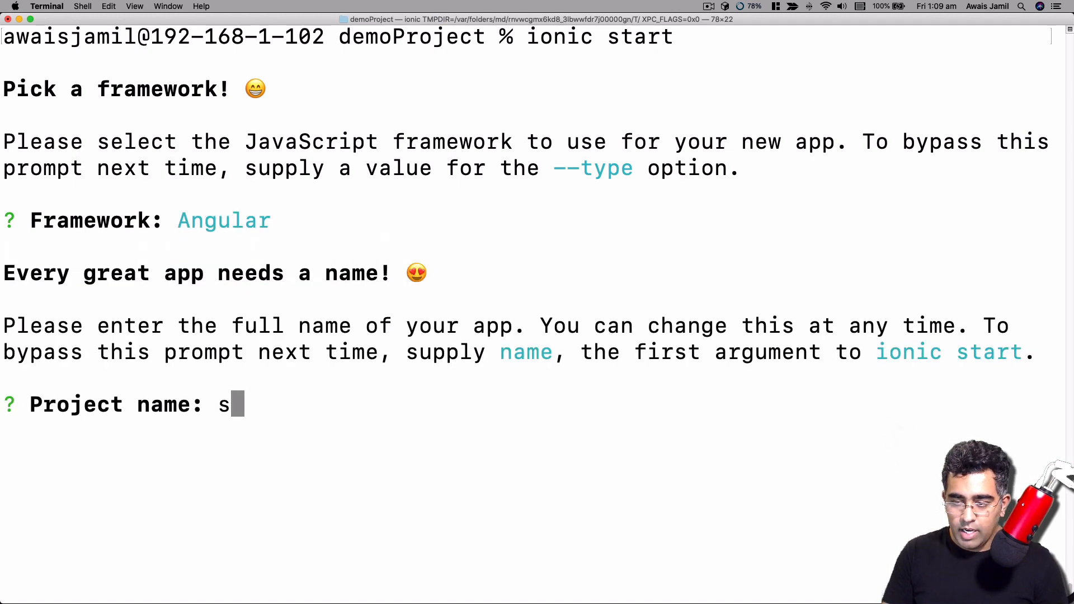
type("peech")
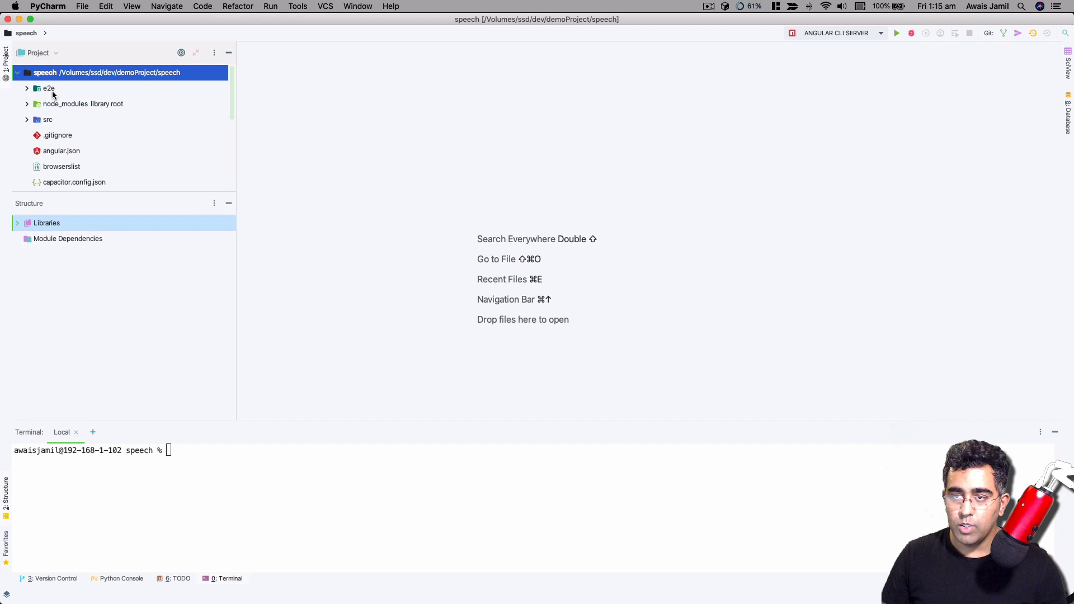
Add <ion-button (click)="speak()">Speech</ion-button> to the home.page.html container.
left_click(48, 119)
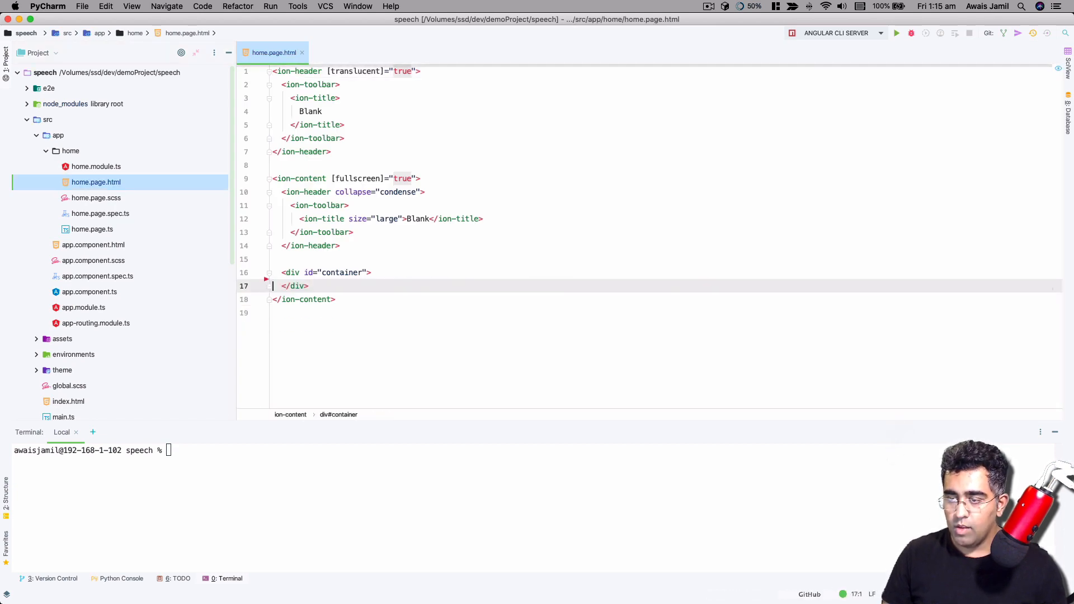
type("<ion")
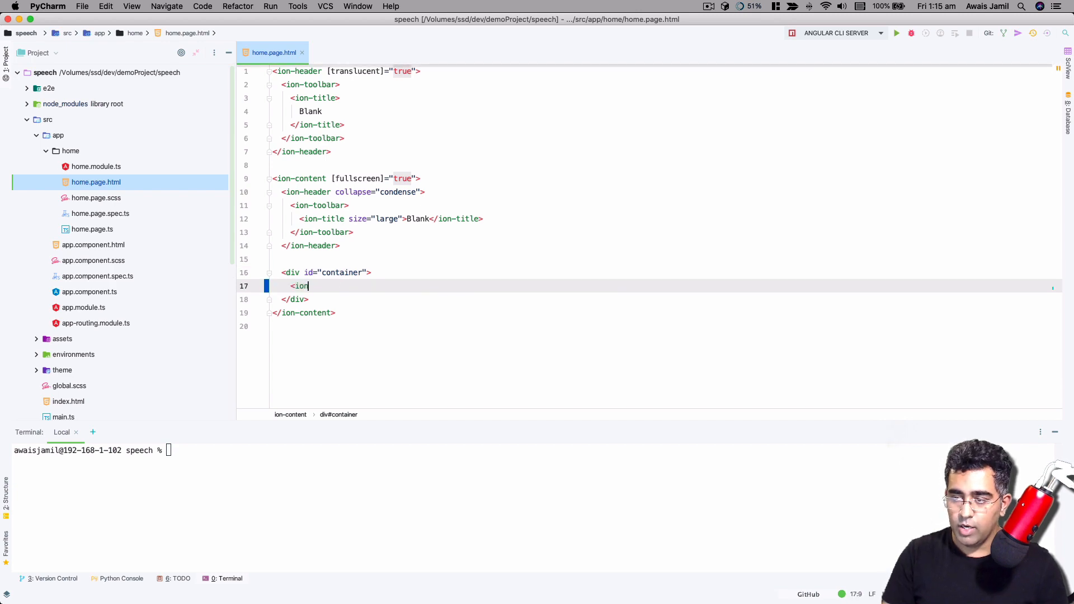
type("-button></ion-button>")
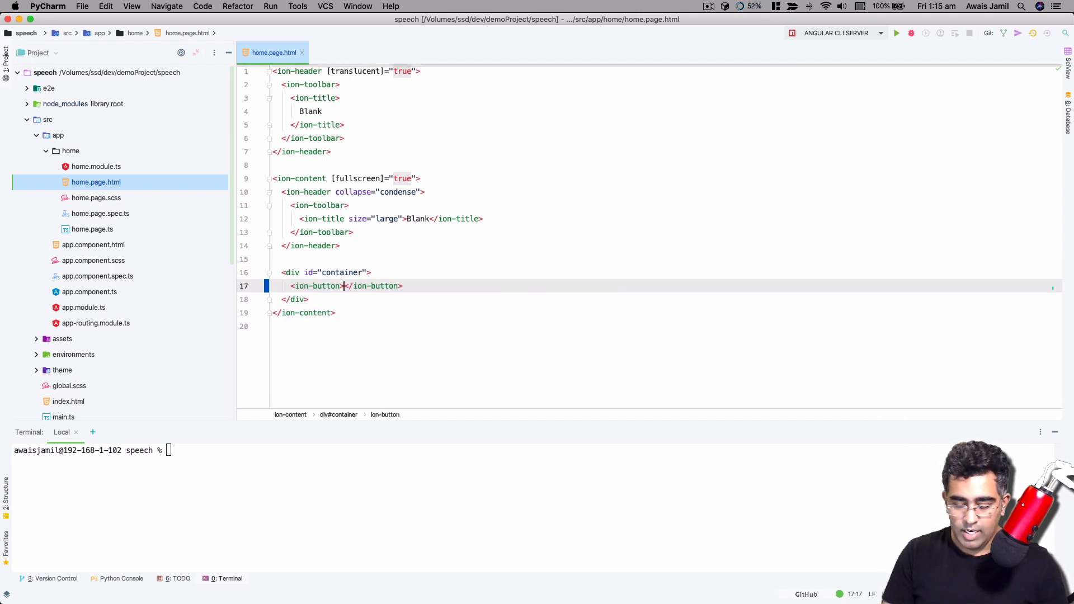
type("Spe")
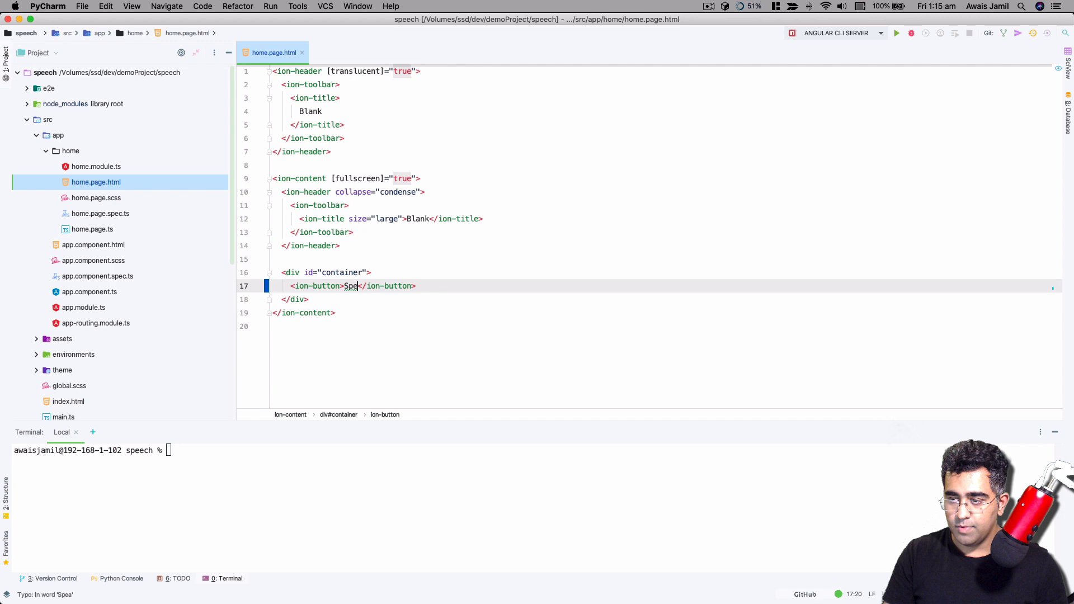
type("ech")
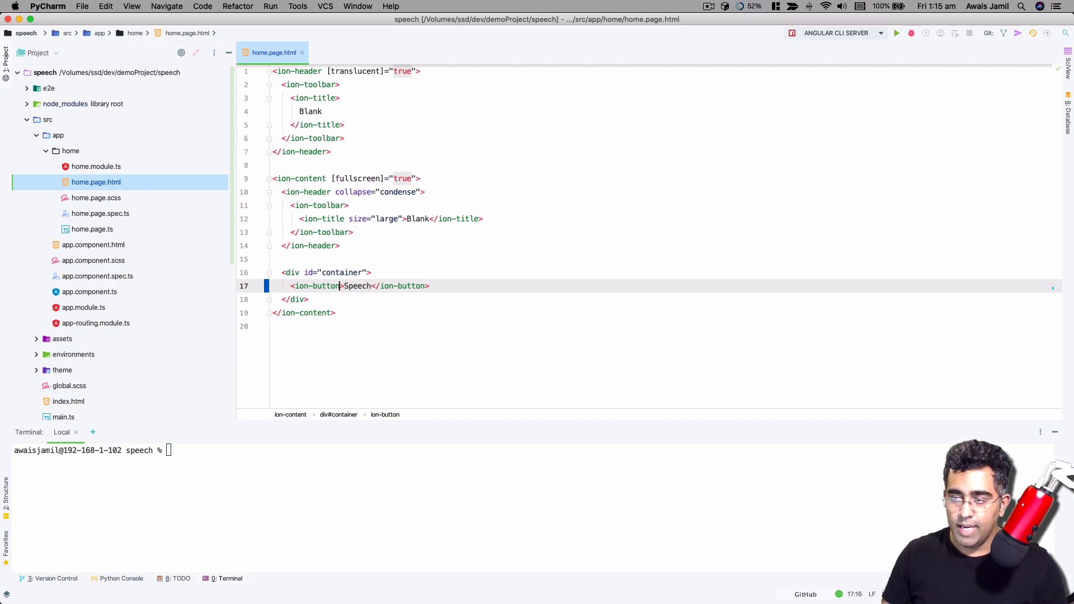
type("(click)=\"\"")
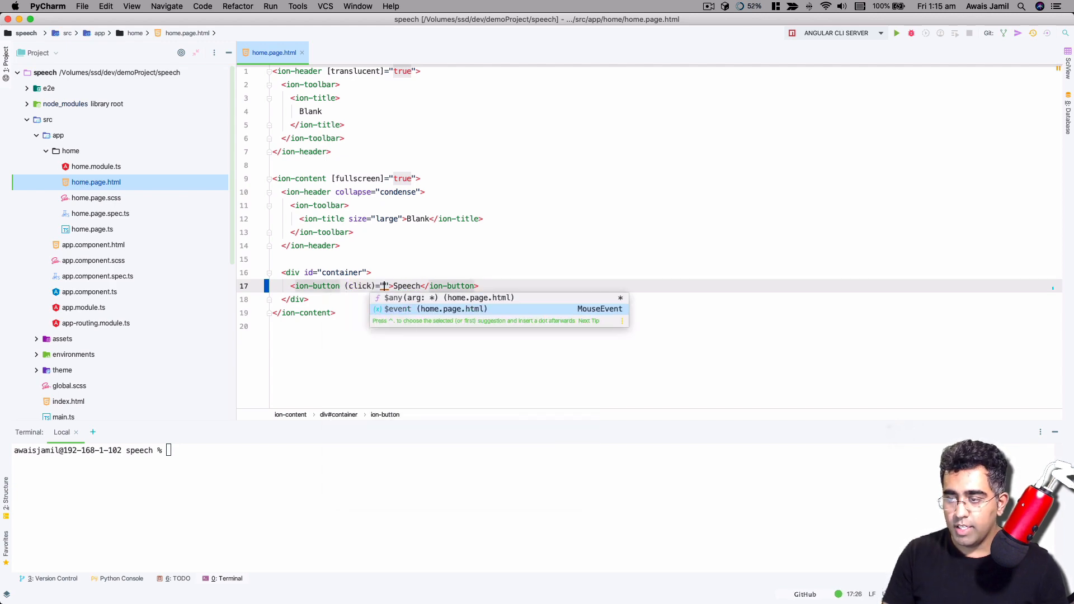
type("speech")
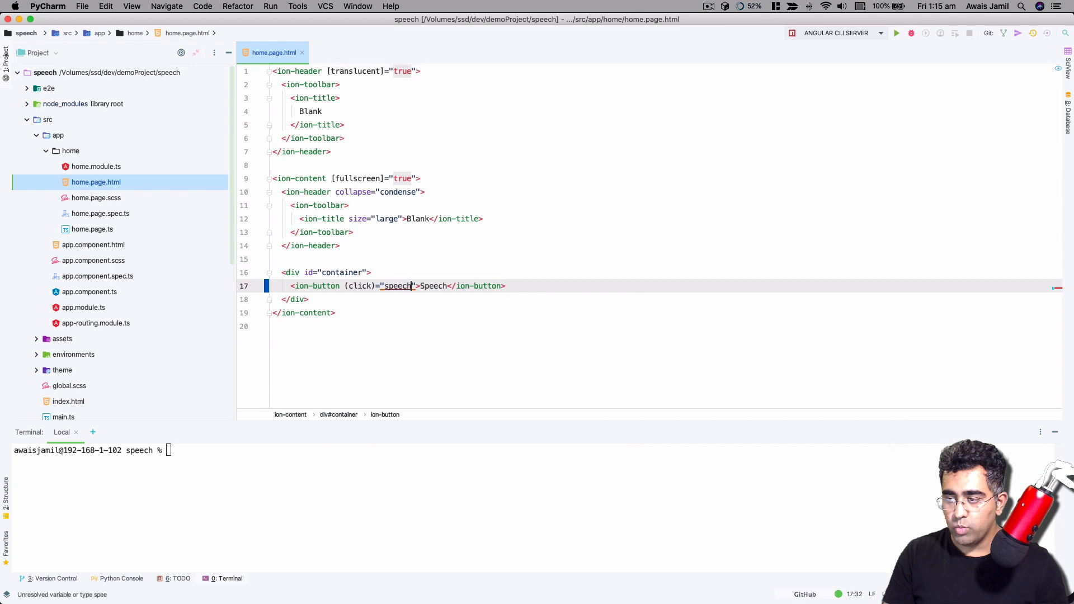
type("speak()")
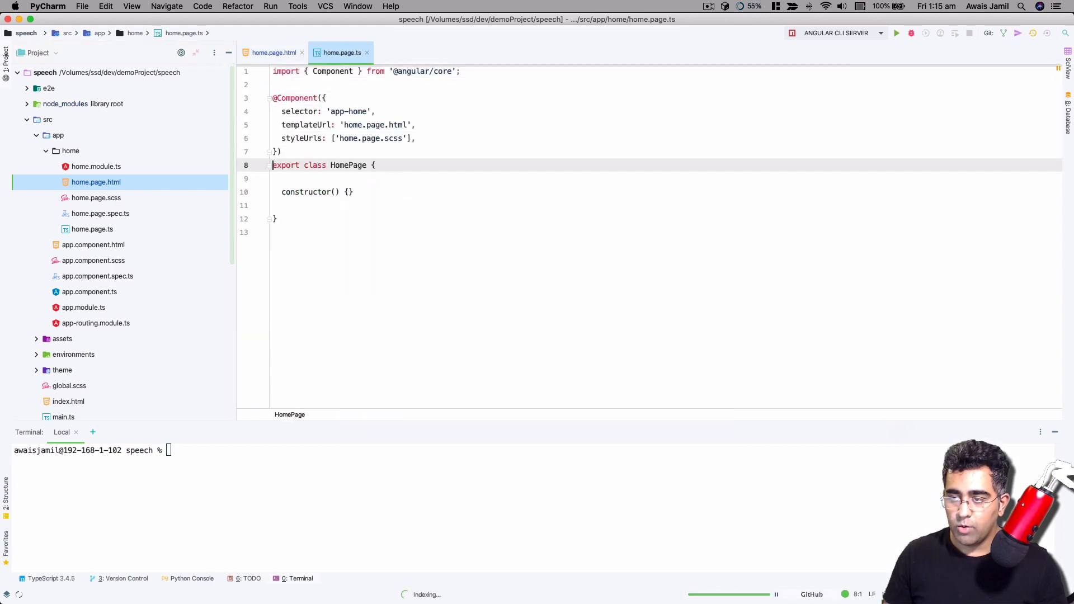
Add an empty 'speak(): void' method below the HomePage constructor.
type("speak()")
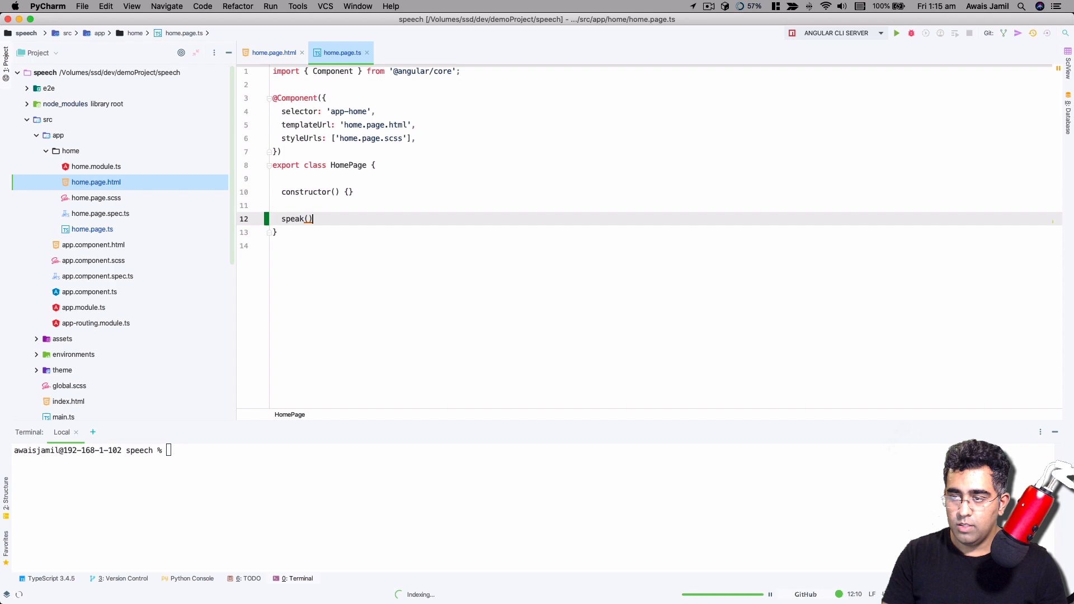
type(": void {")
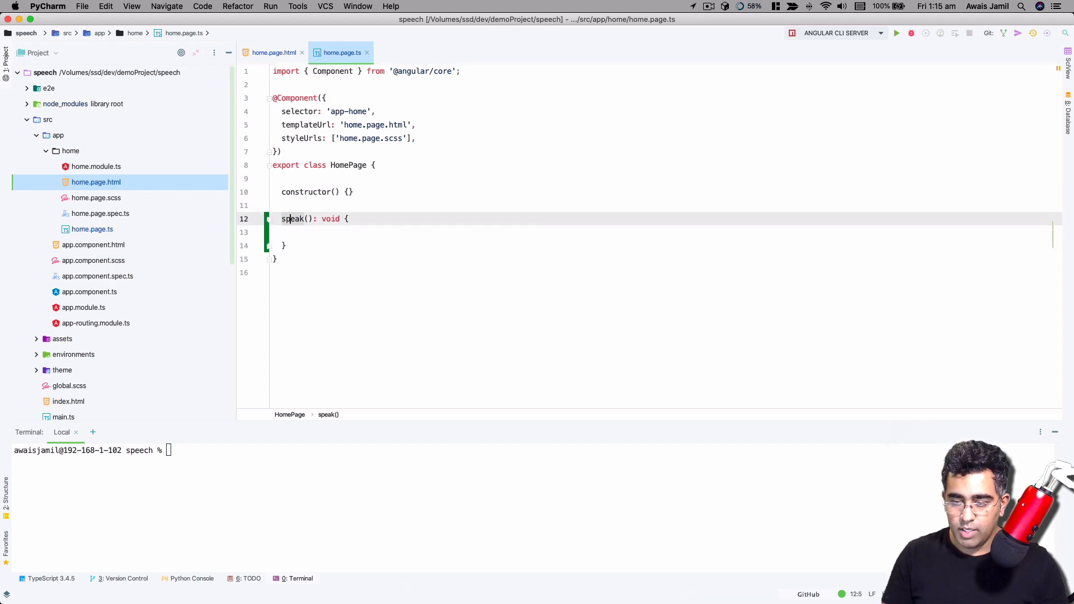
type("ionic cordov")
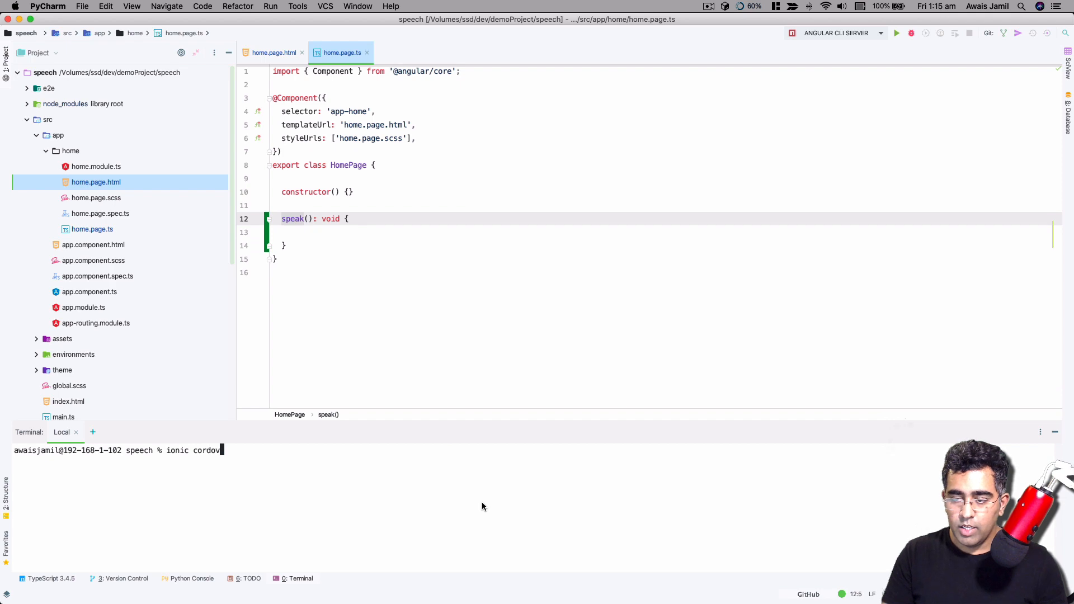
Run the ionic cordova plugin add command for the text-to-speech plugin.
type("plugin add cord")
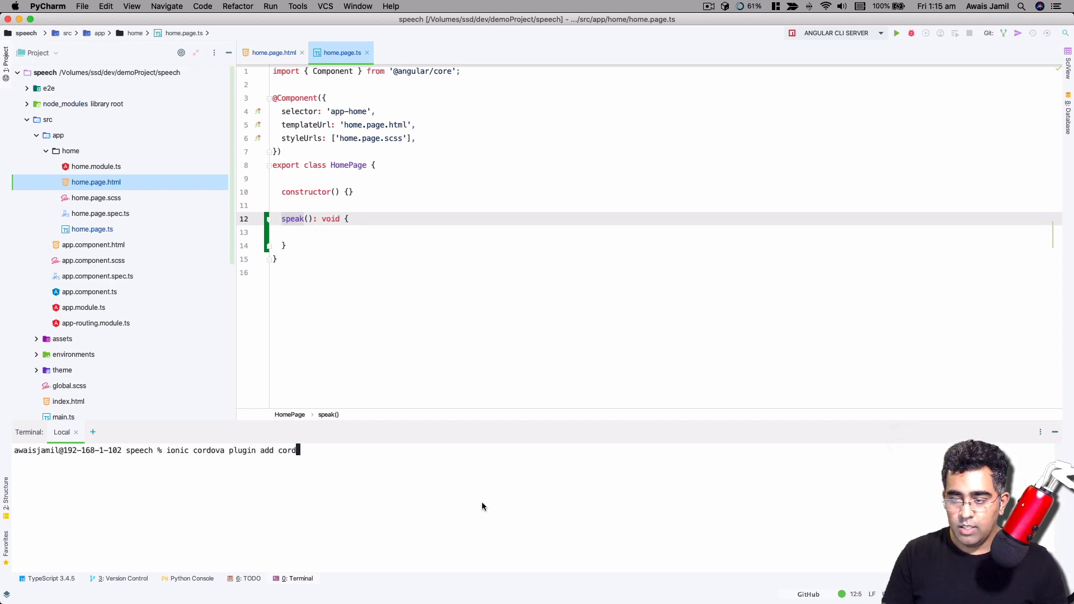
type("ova-pu")
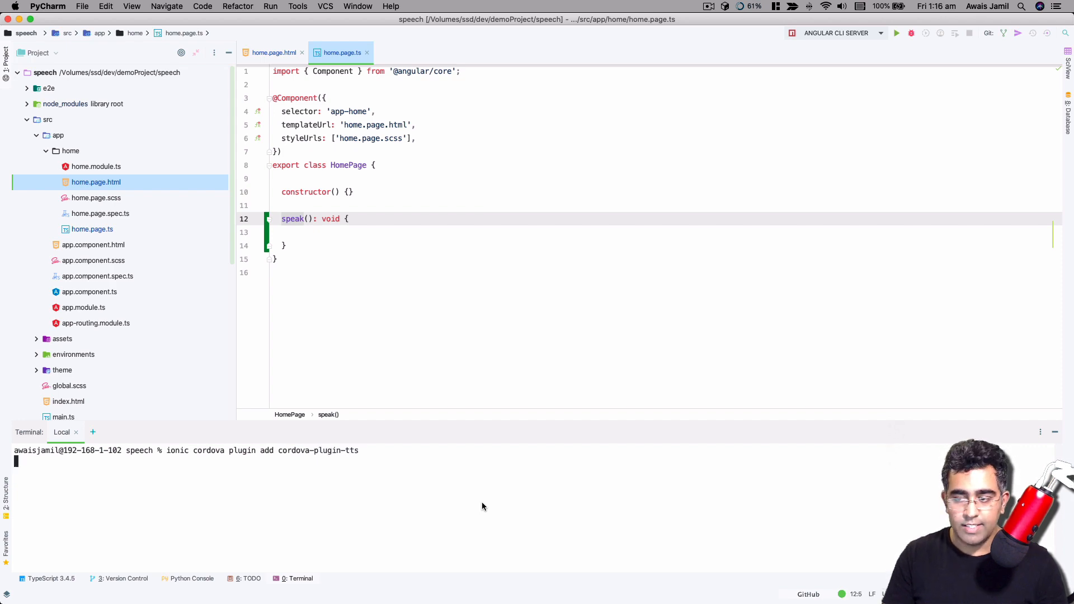
key("enter")
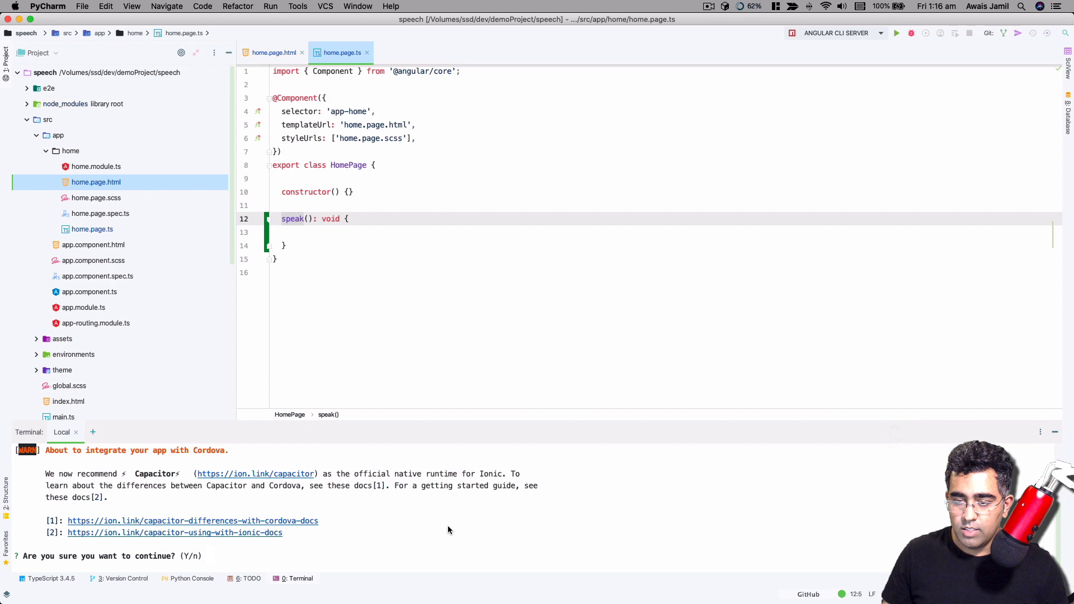
Enable the Cordova integration with 'ionic integrations enable cordova'.
left_click_drag(89, 449, 188, 450)
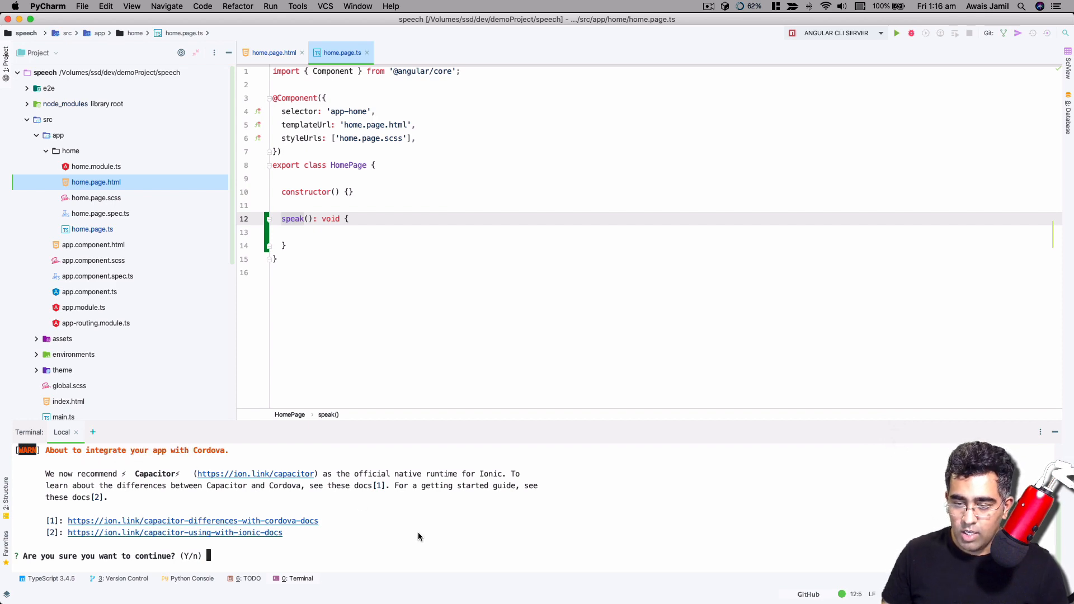
type("n")
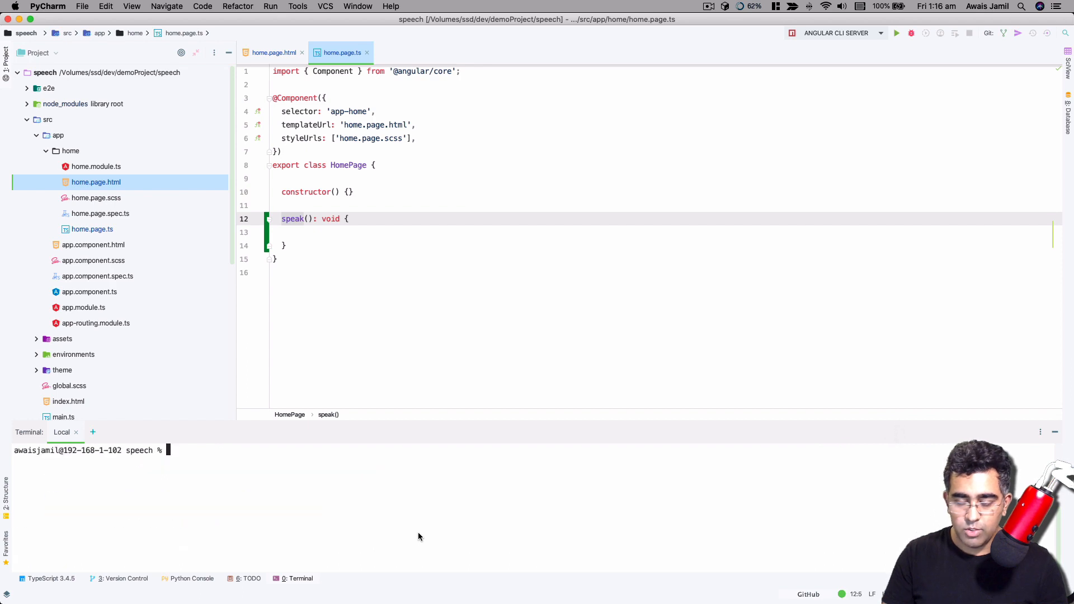
type("ionic")
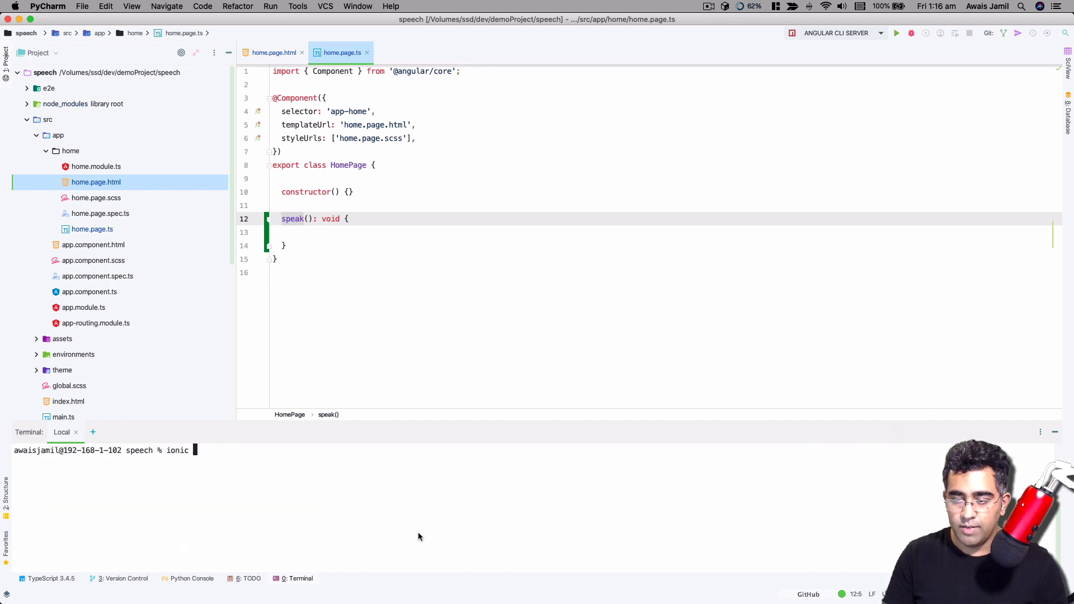
type("integrations")
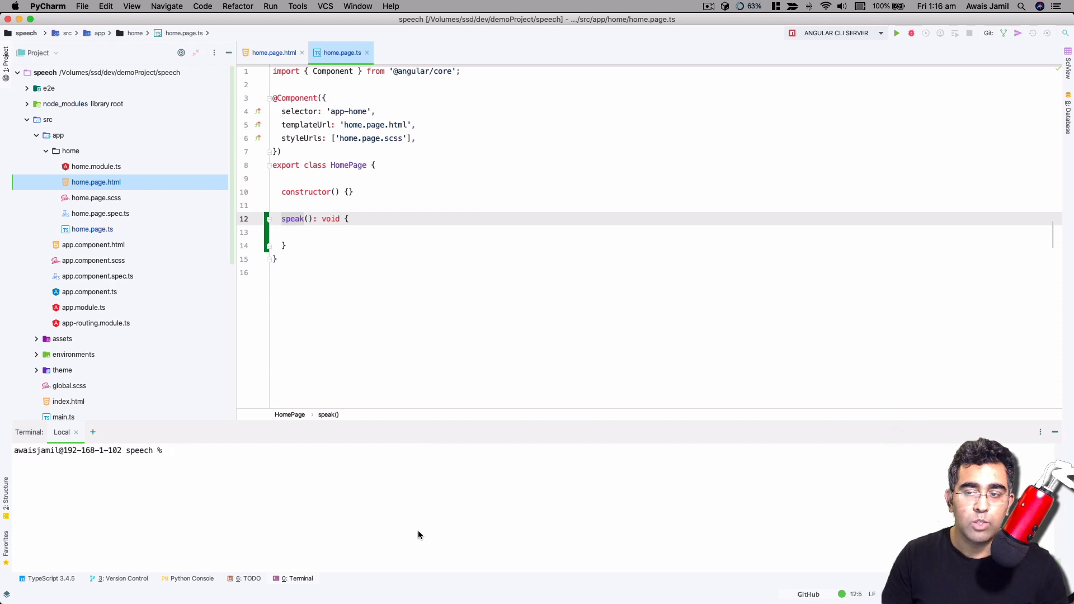
type("ionic integrations enable cordova")
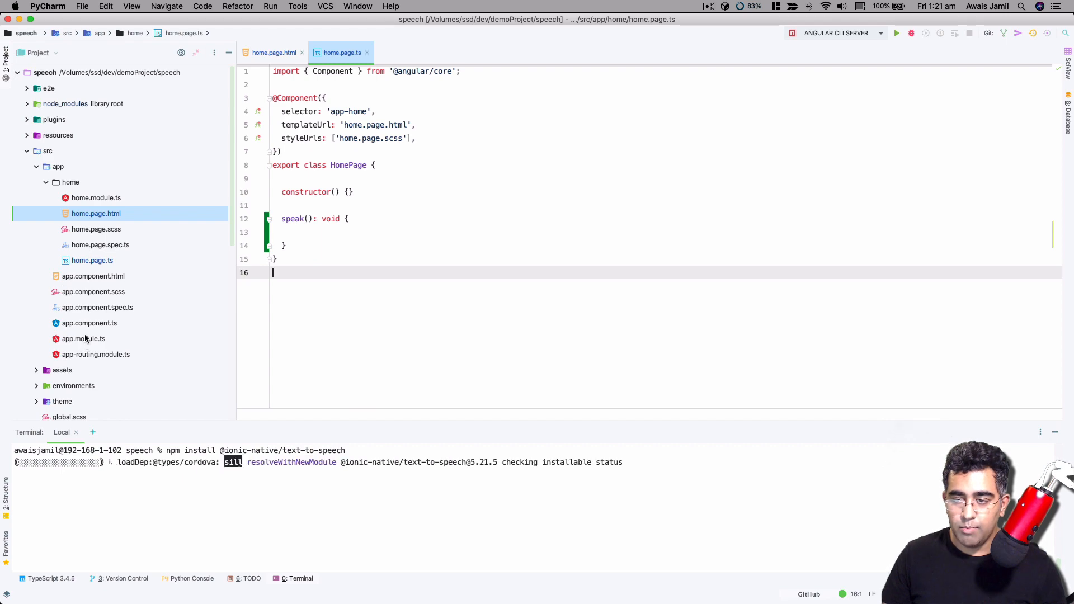
View app.module.ts, then return to home.page.ts after the text-to-speech install finishes.
left_click(83, 338)
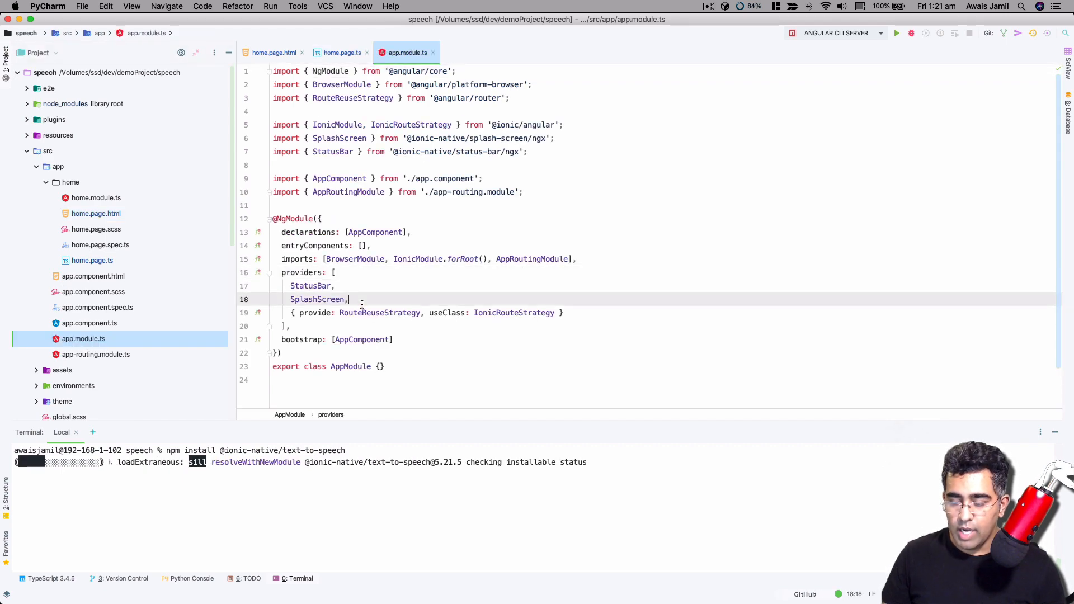
type("Te")
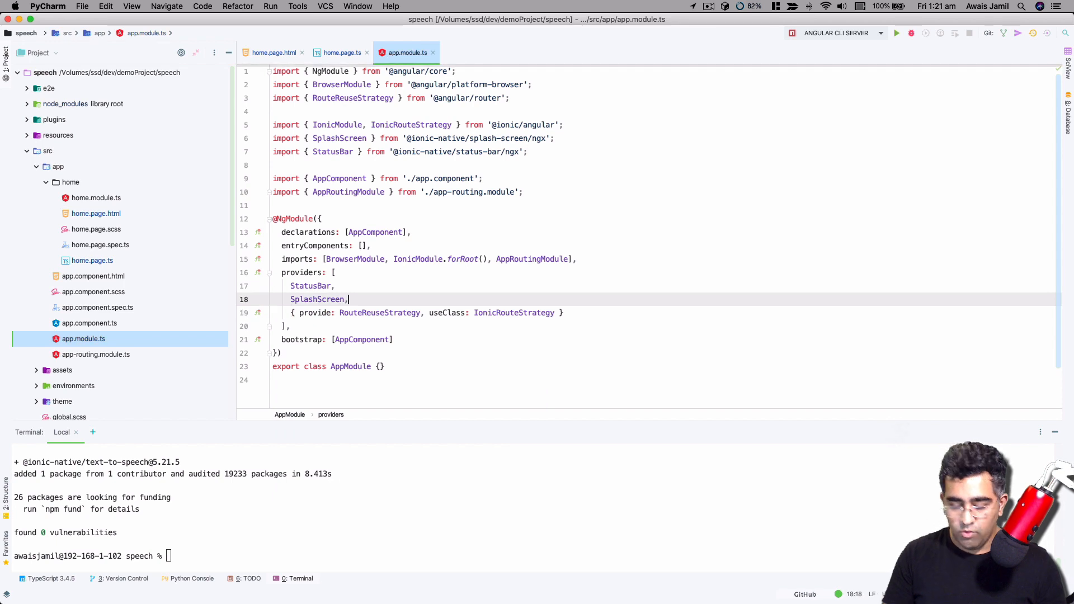
left_click(342, 52)
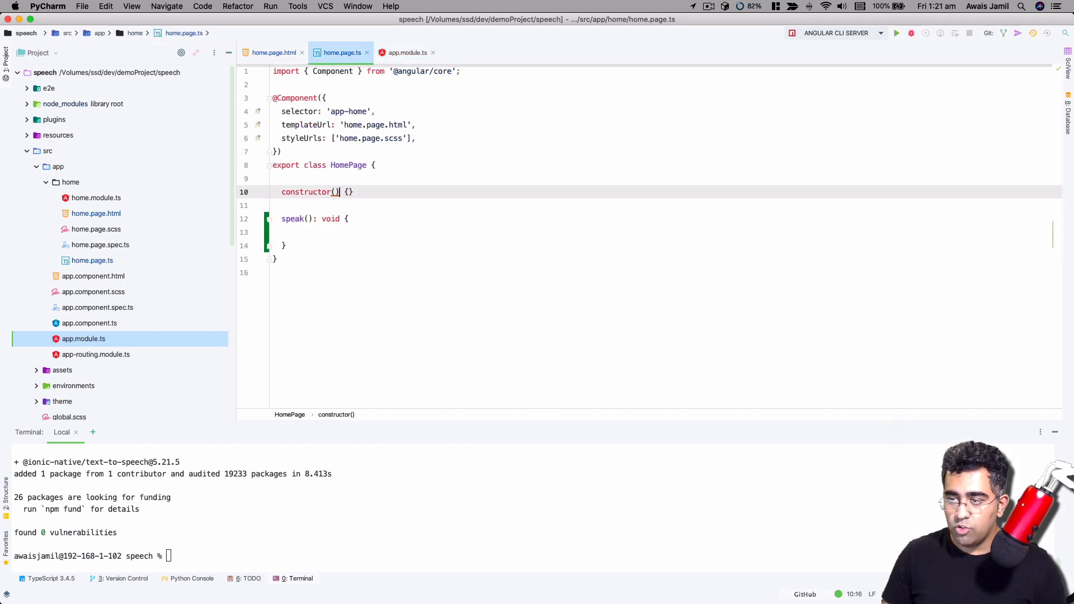
Inject 'private tts: TextToSpeech' into the HomePage constructor with its auto-import.
type("private")
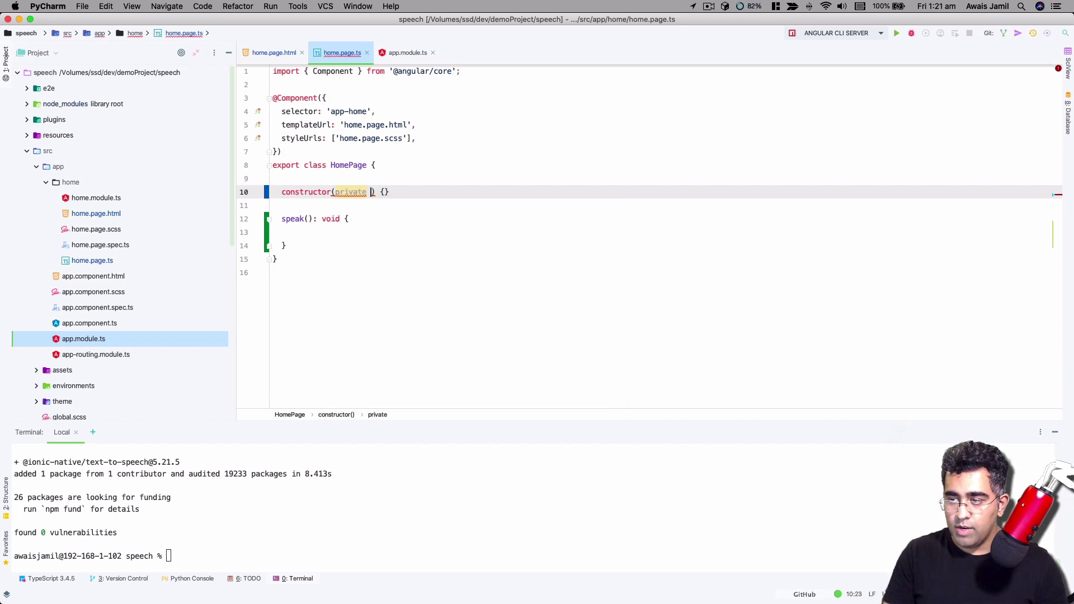
type("tts: _Text")
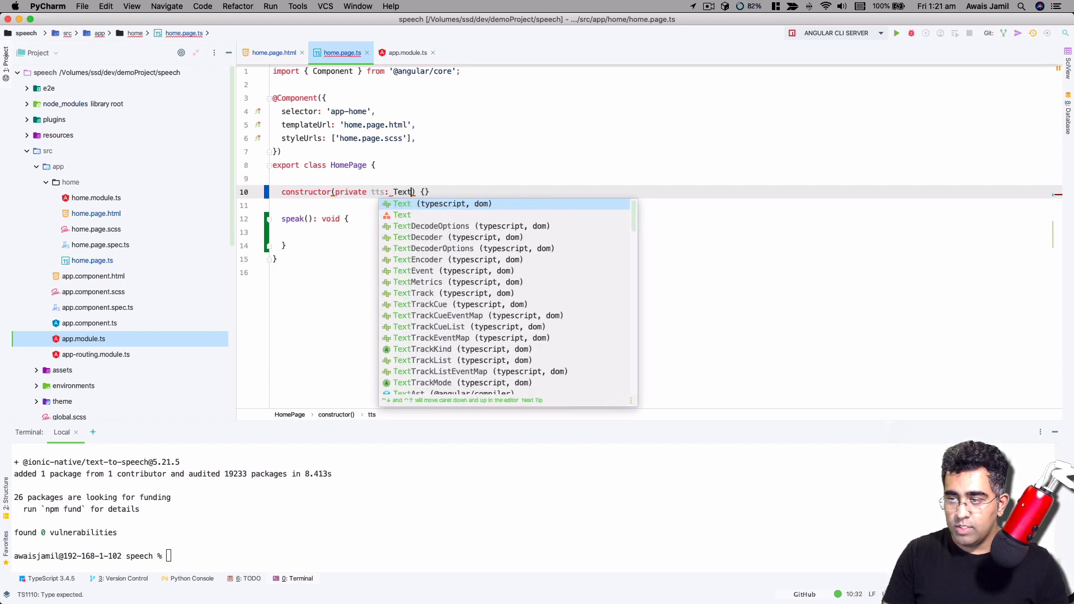
type("To")
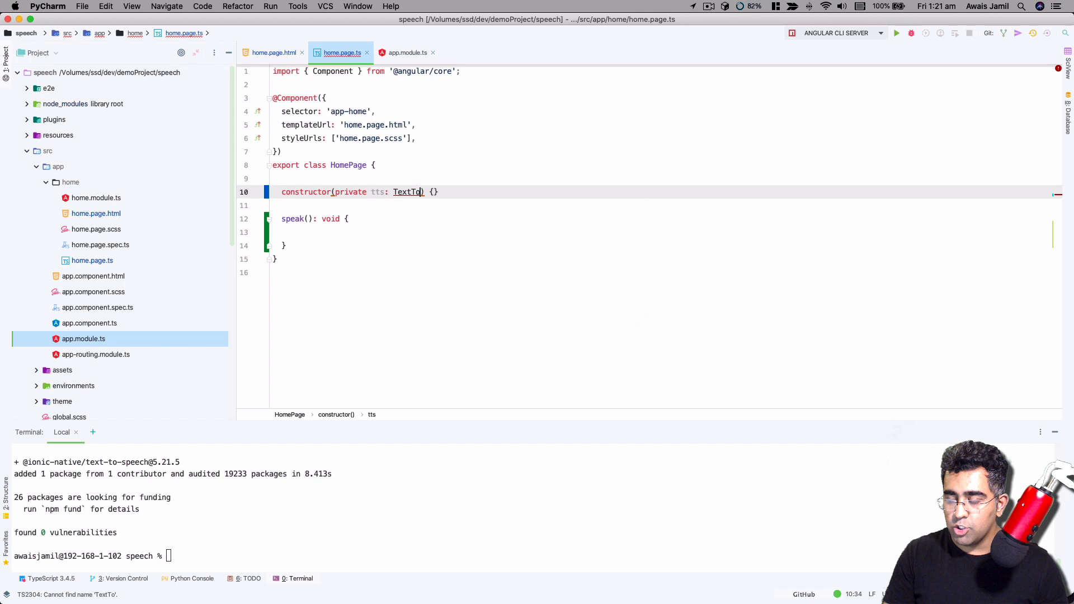
type("Speech")
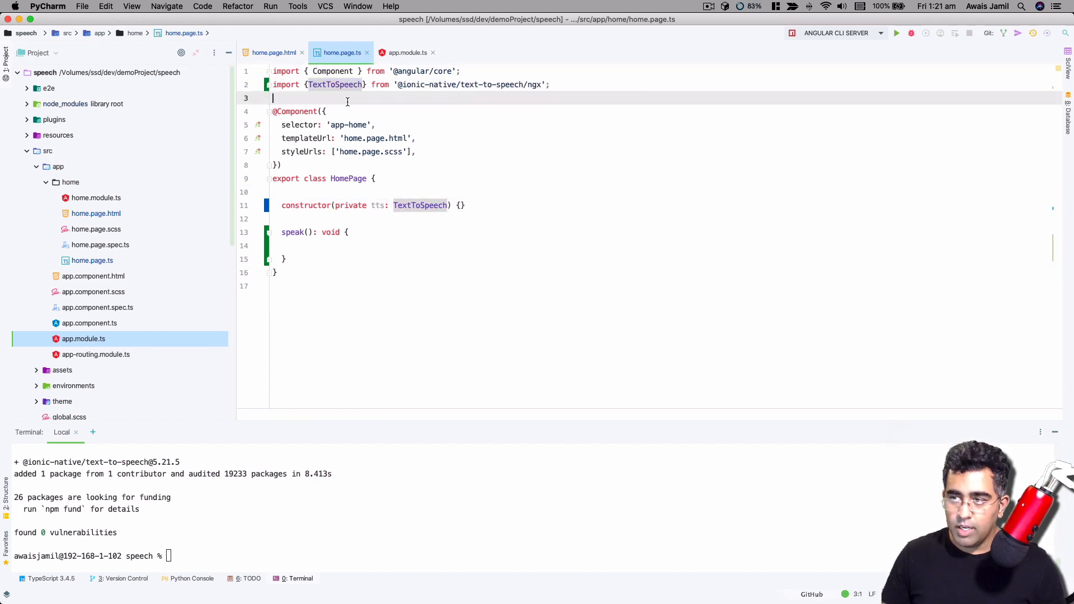
Add TextToSpeech to the providers in app.module.ts via autocomplete.
left_click(406, 52)
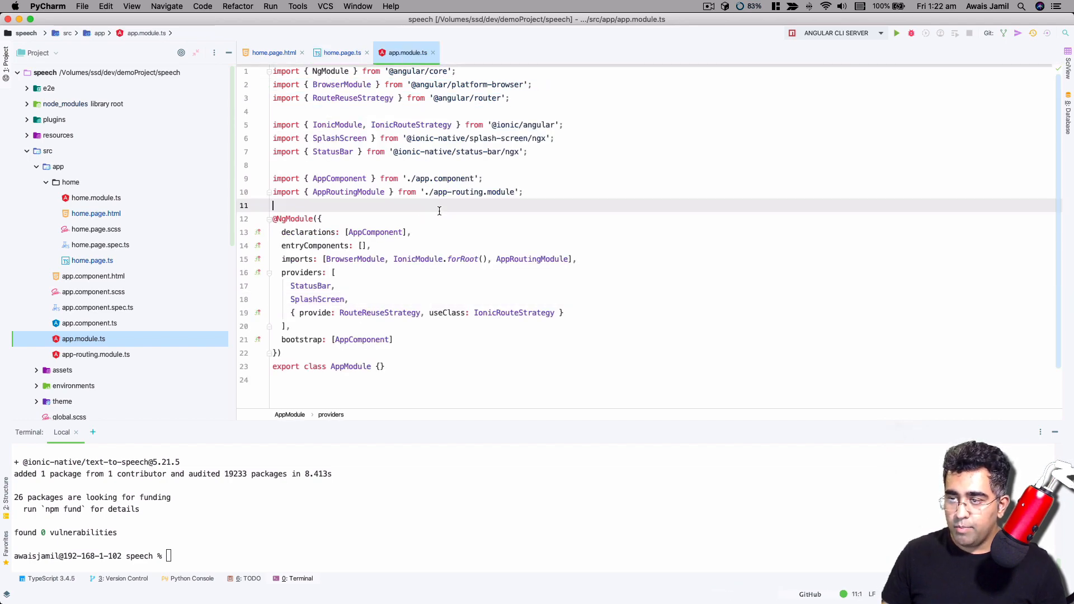
type("Te")
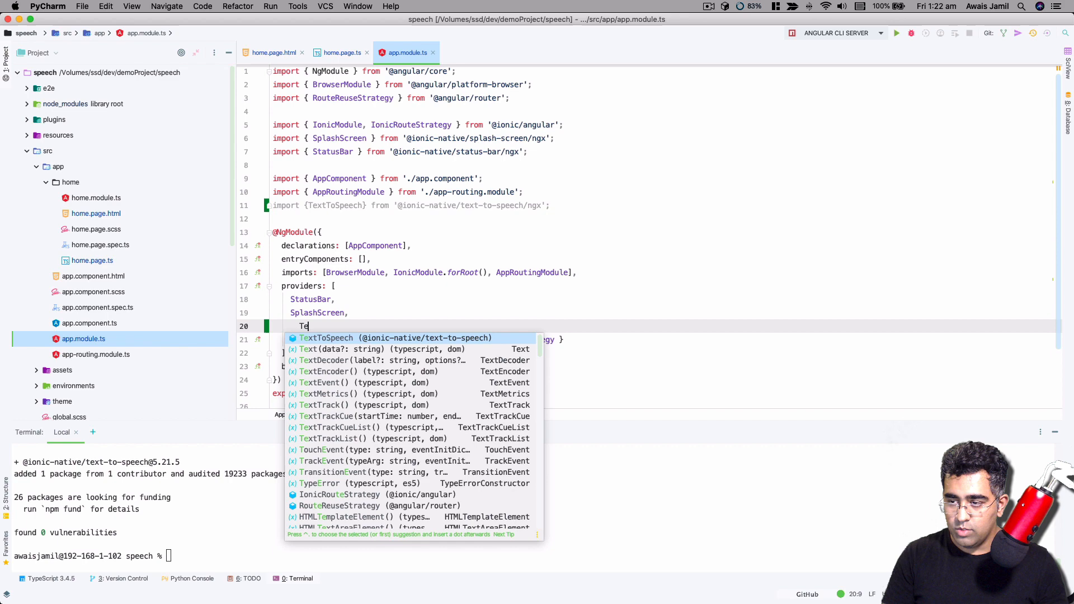
key("Tab")
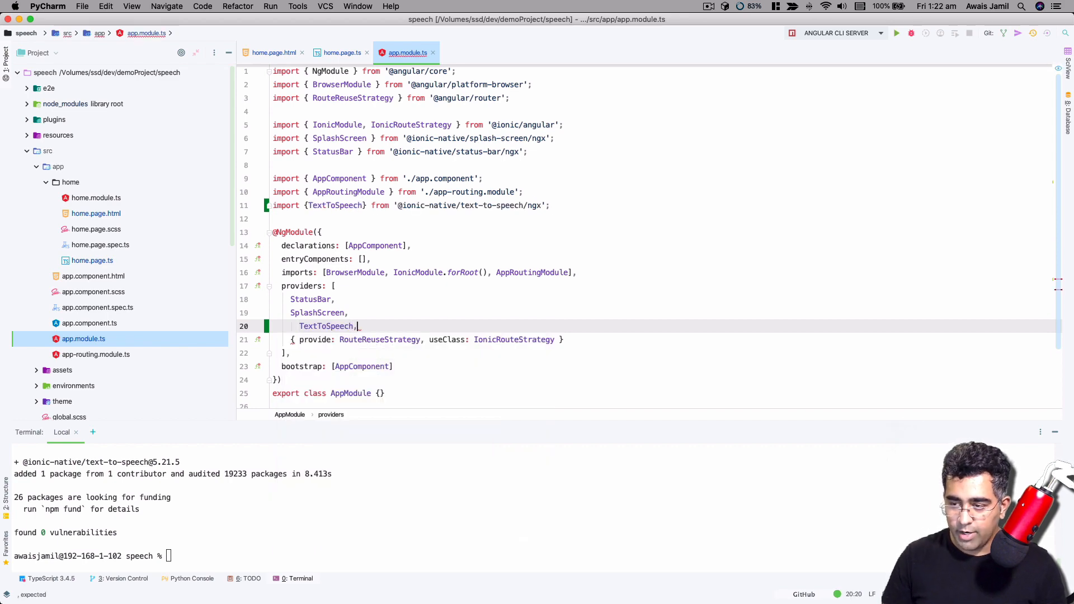
left_click(276, 52)
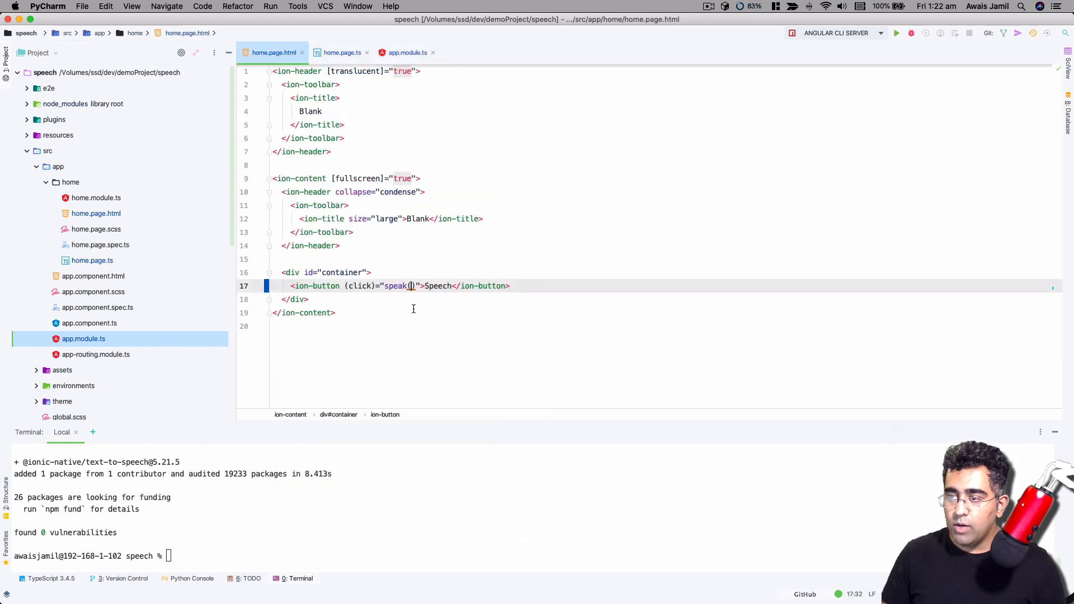
Make speak() call this.tts.speak(), logging 'succes' in then() and the reason in catch().
left_click(339, 52)
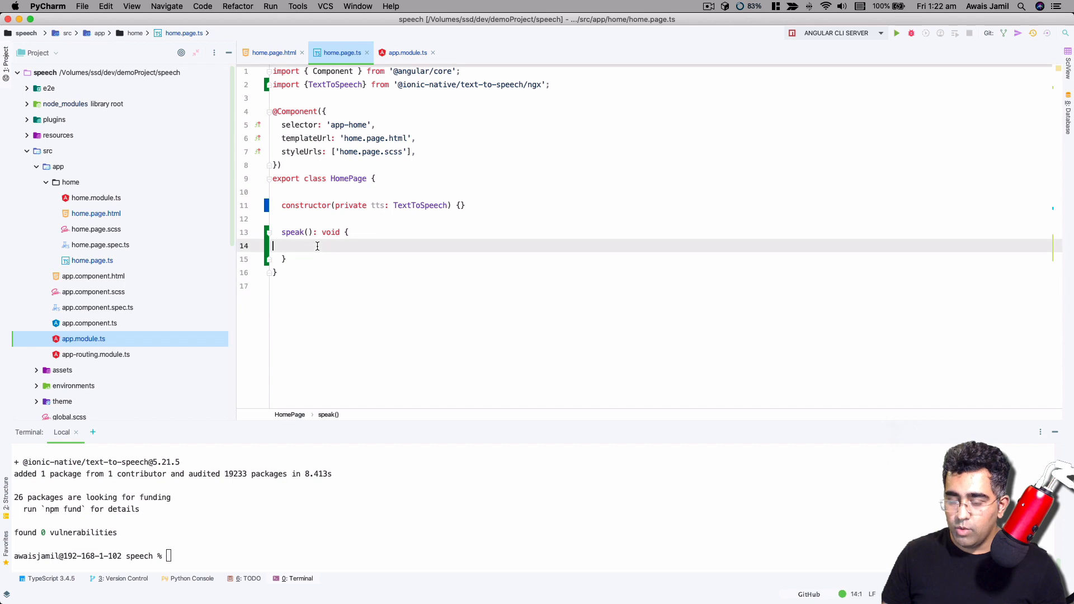
type("this.t")
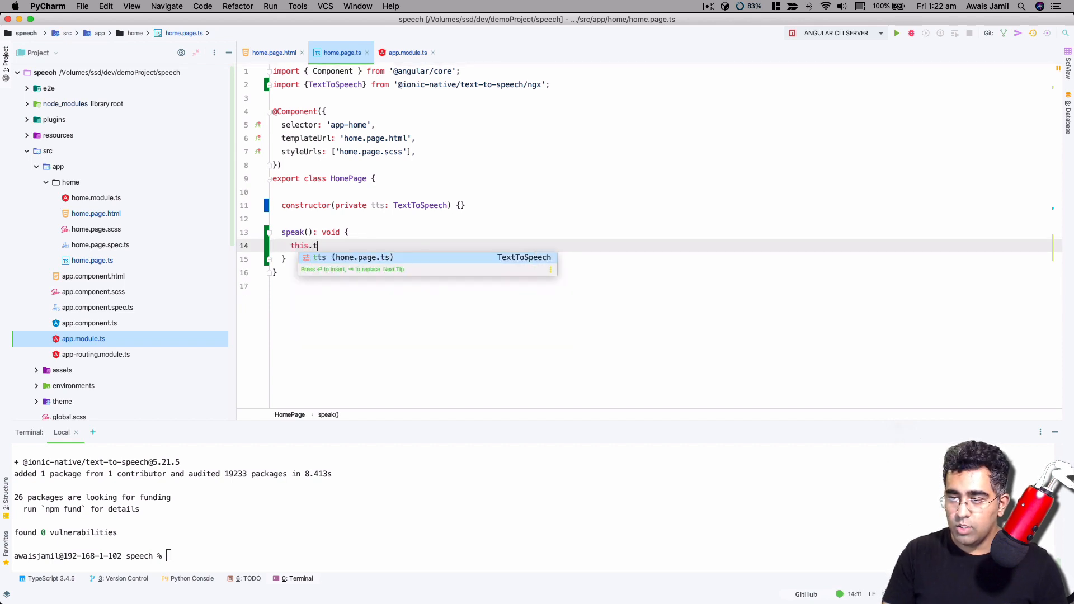
type("ts.speak()")
type(".then")
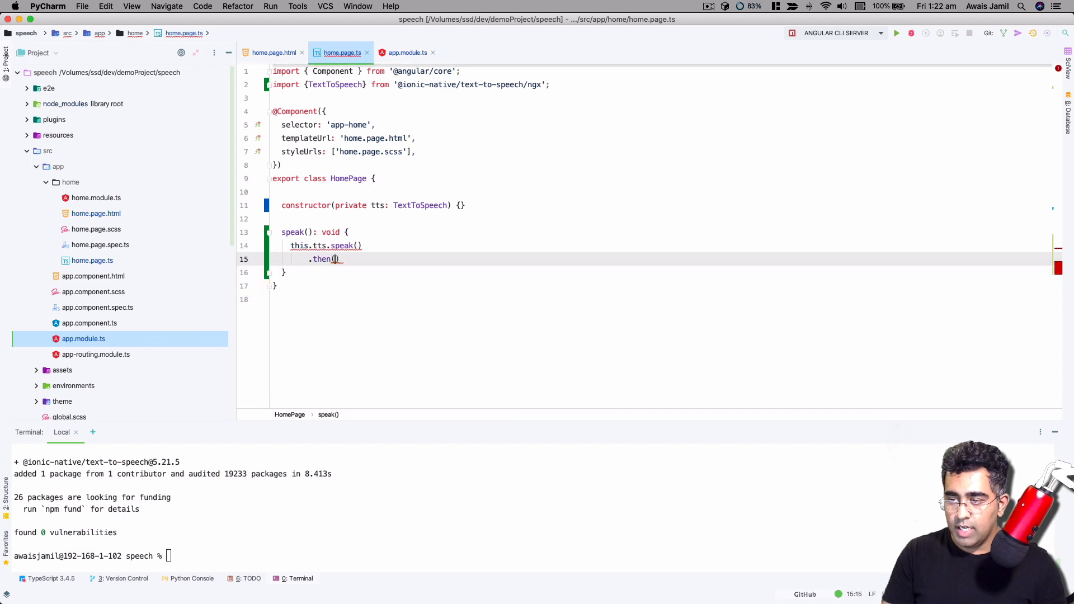
type("() => console.lo)")
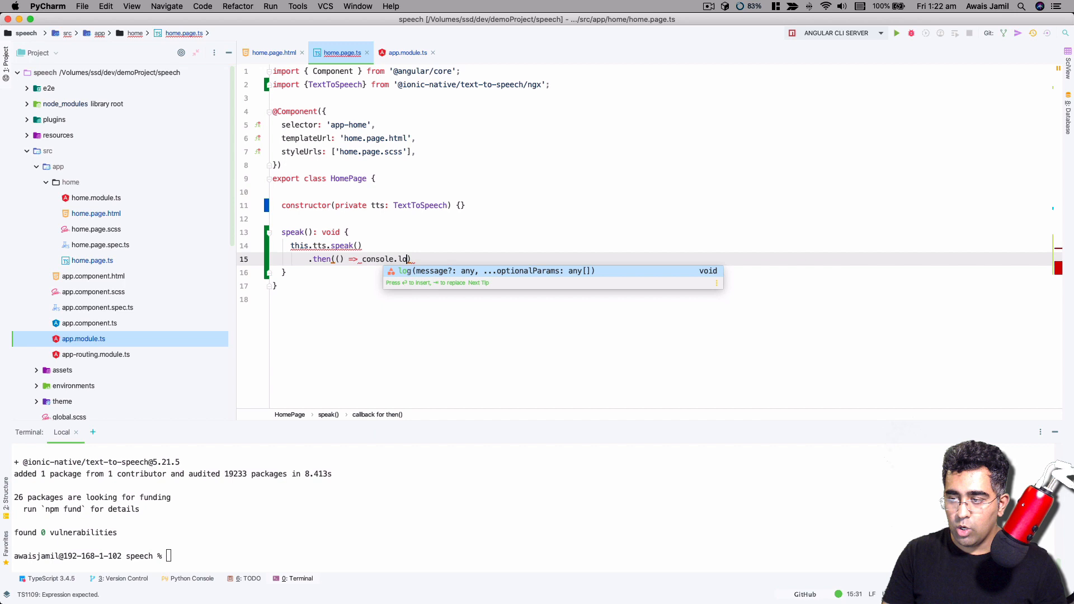
type("('succe')")
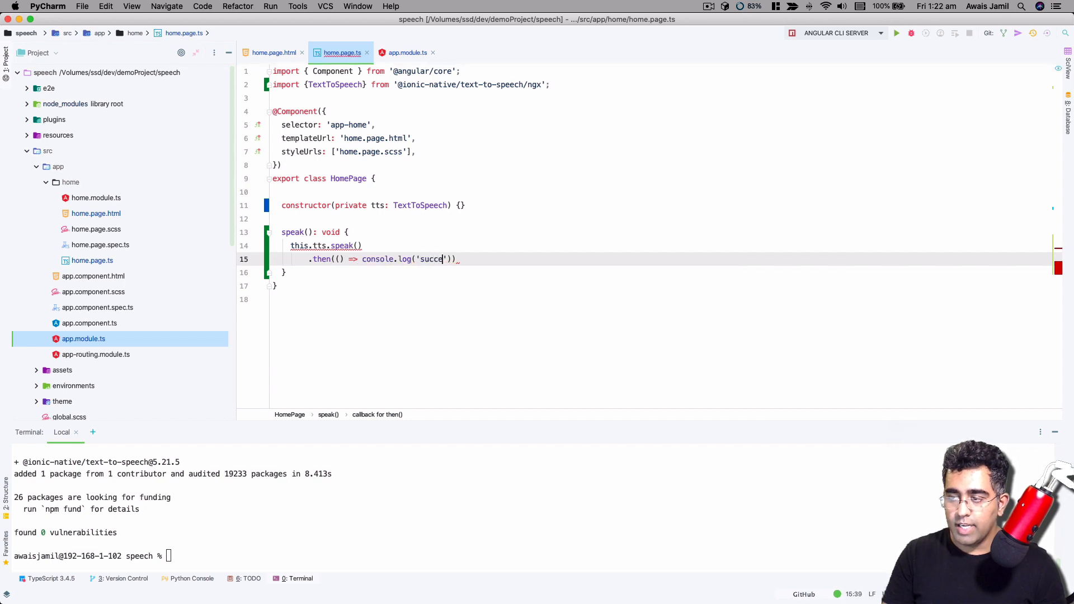
type(".")
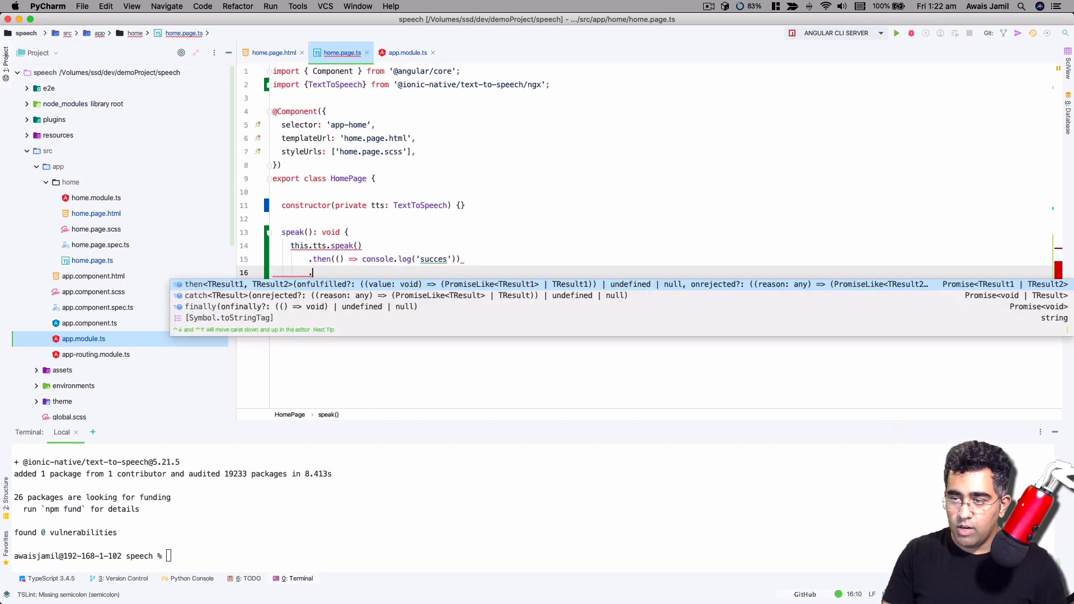
type(".catch(()")
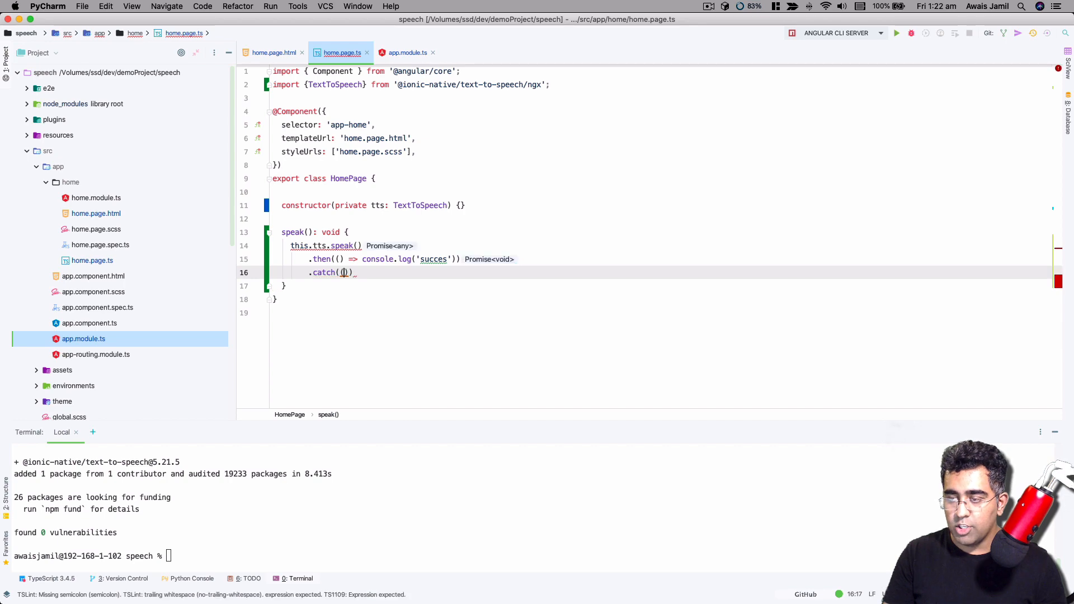
type("res")
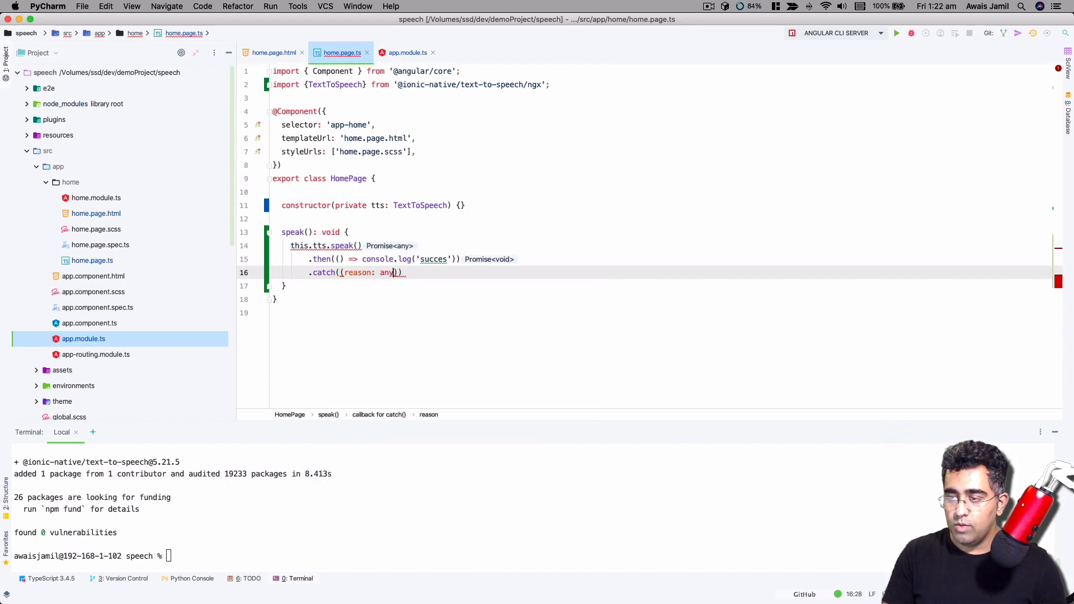
type("=> {")
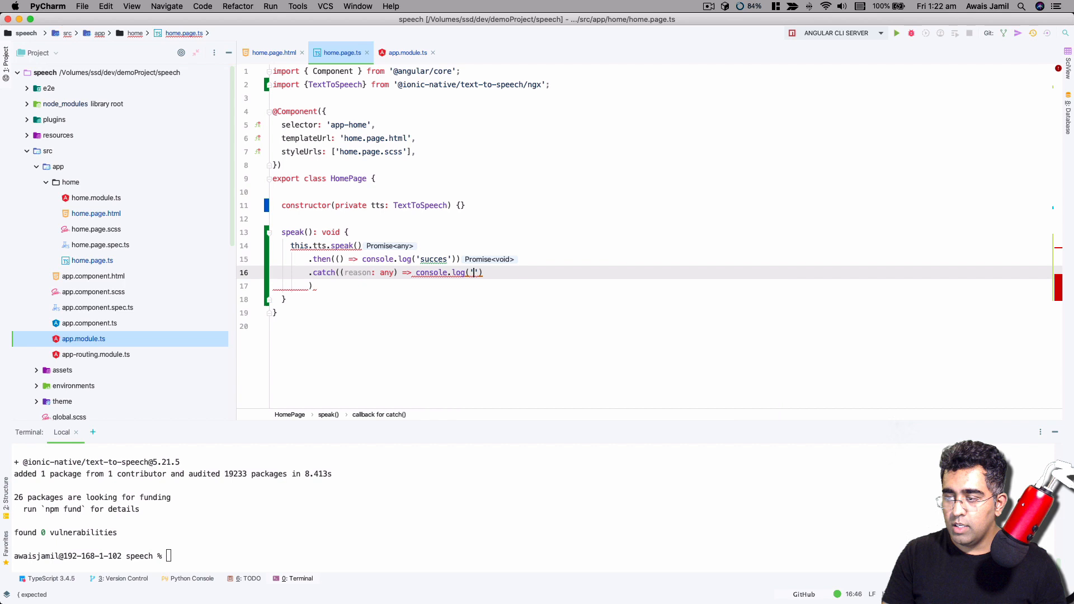
type("reason")
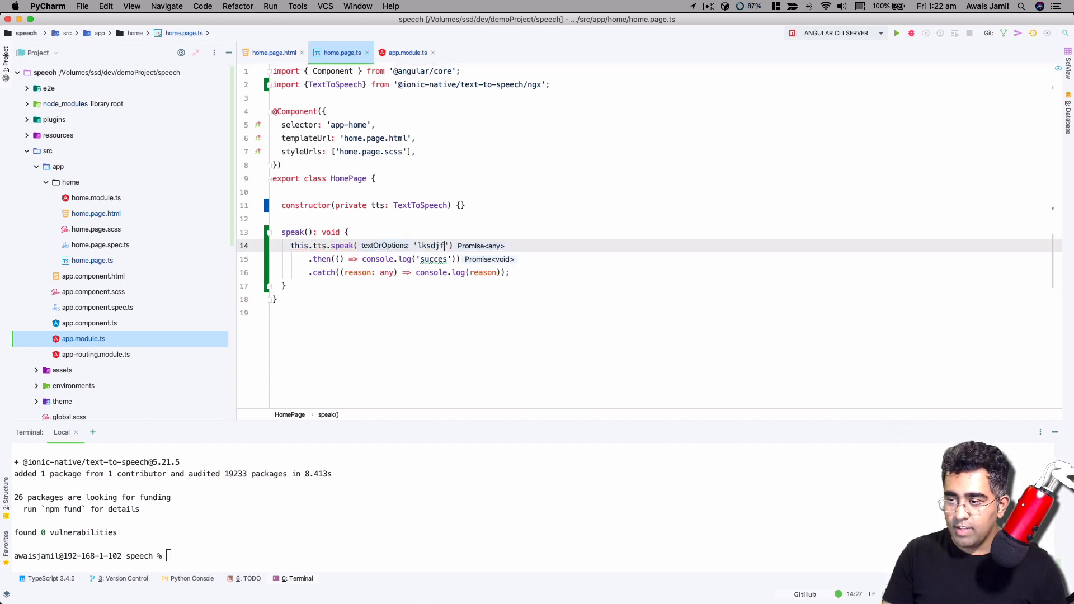
Replace the speak argument with { text: 'Hello World', rate: 1.3 }.
key("Backspace")
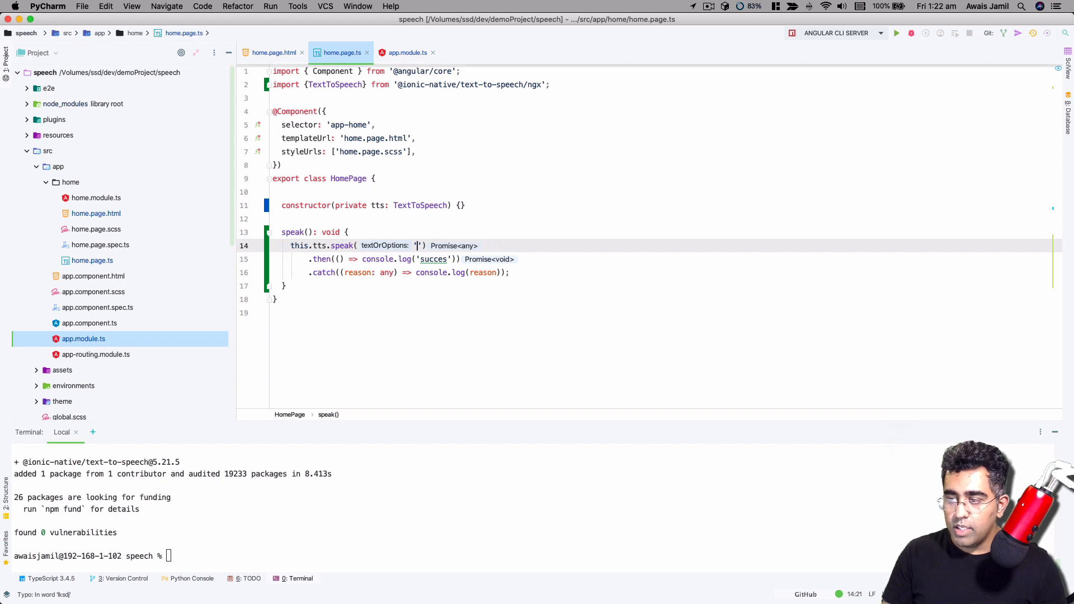
type("{}")
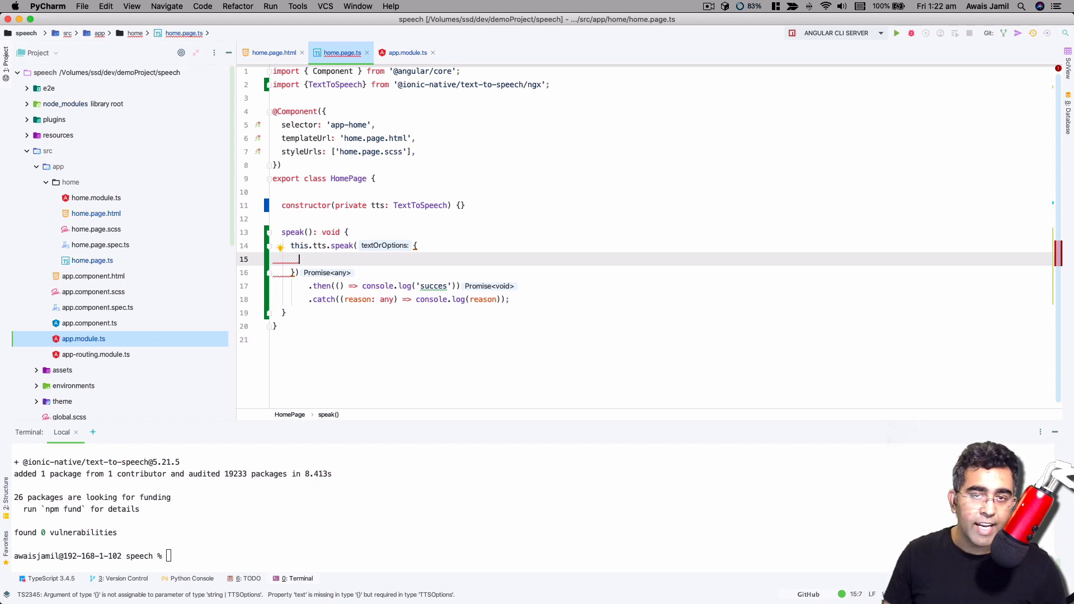
type("text: '")
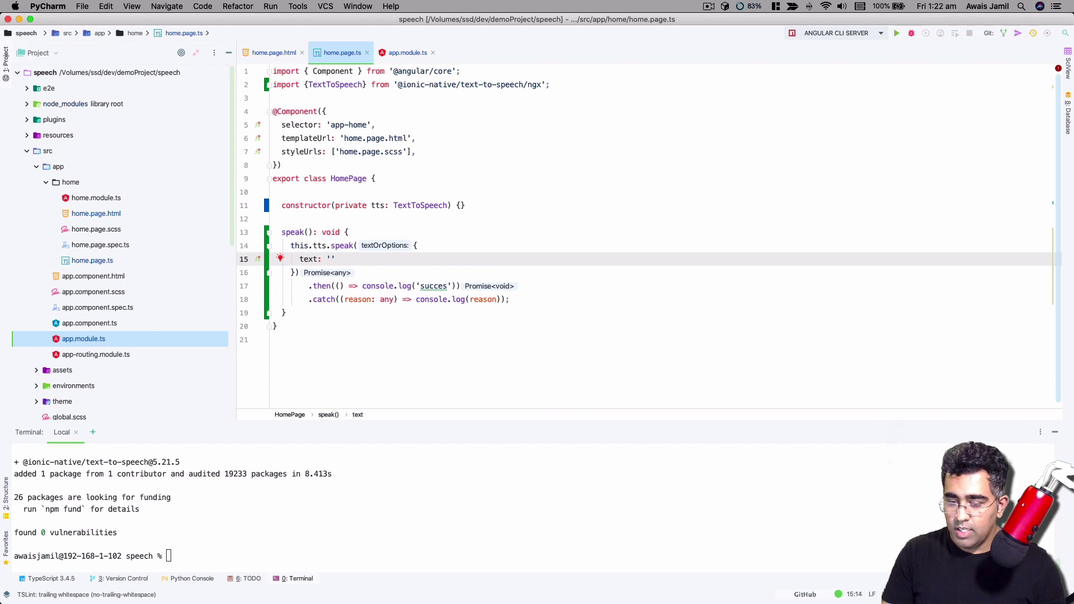
type("Hello World")
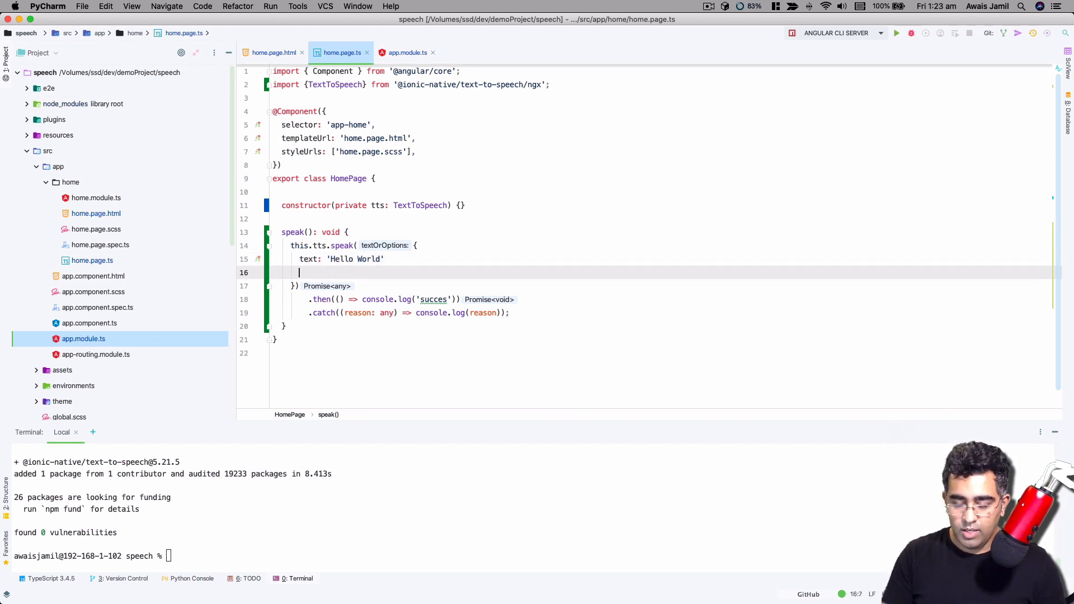
type("rate: 1.3")
left_click(341, 259)
type(",")
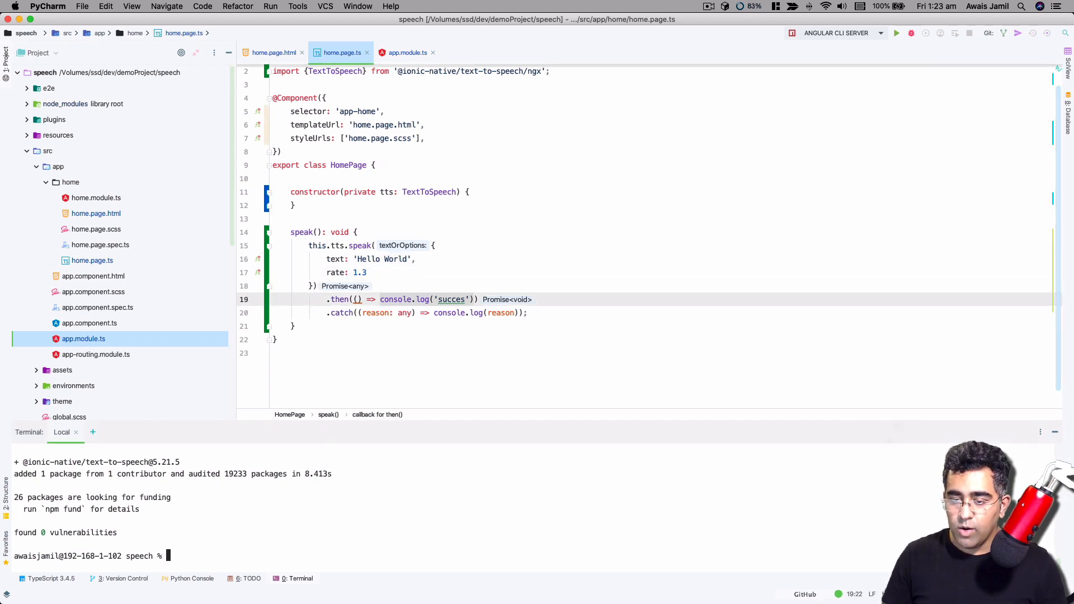
Attempt 'ionic capacitor add ios', then run 'ionic build' to generate the www folder.
type("ionic")
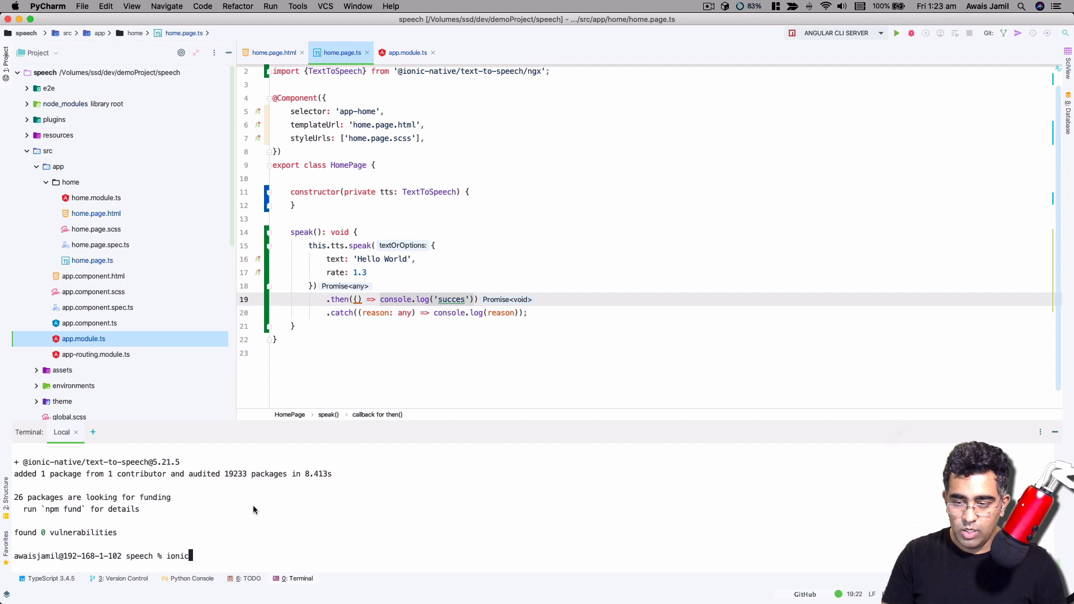
type("capacitor add ios")
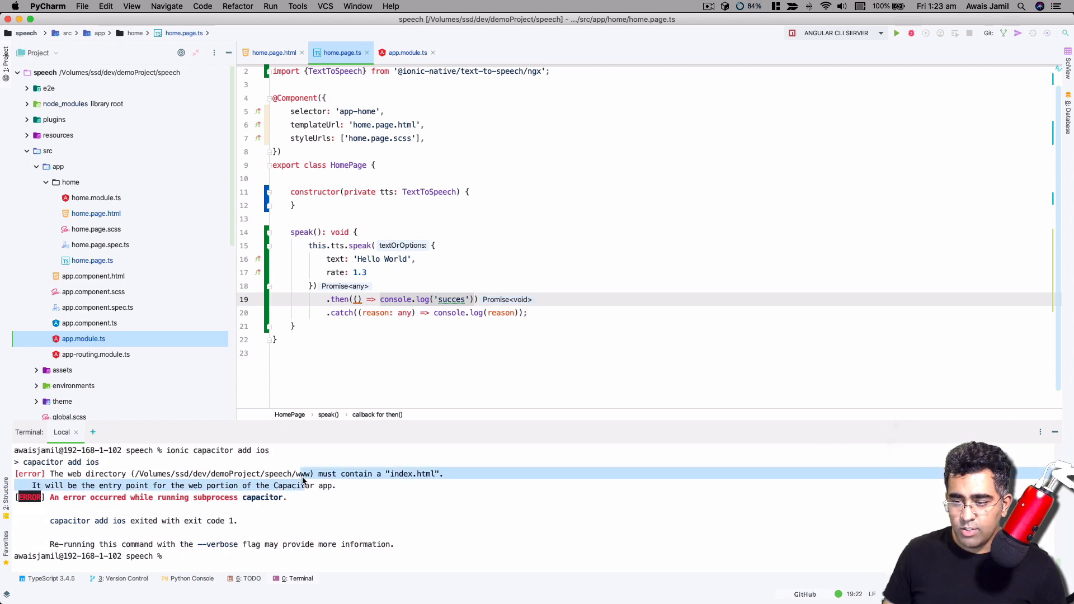
type("ionic")
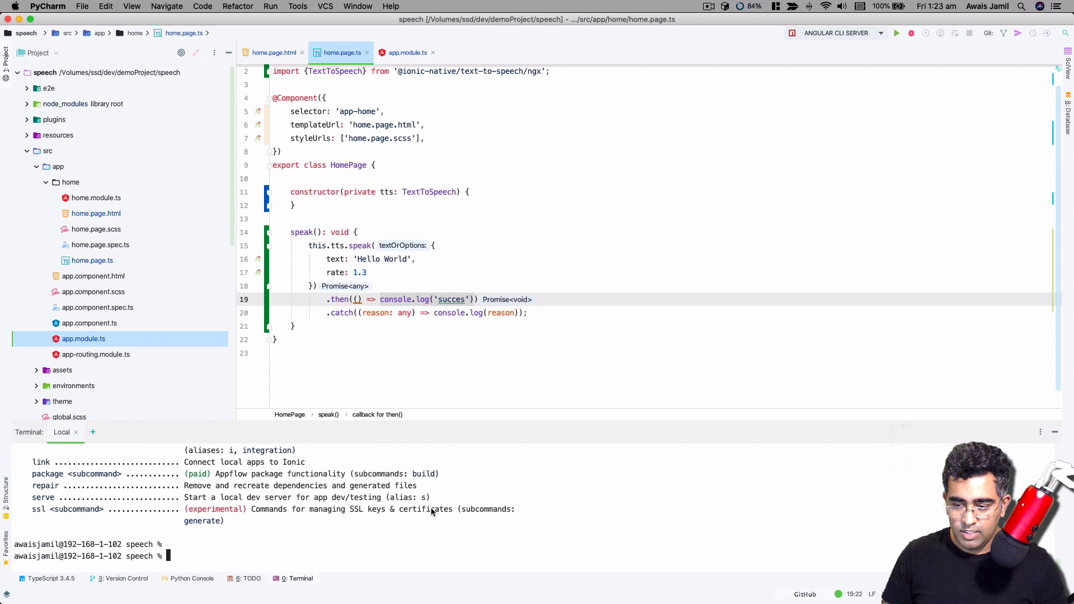
type("ionic build")
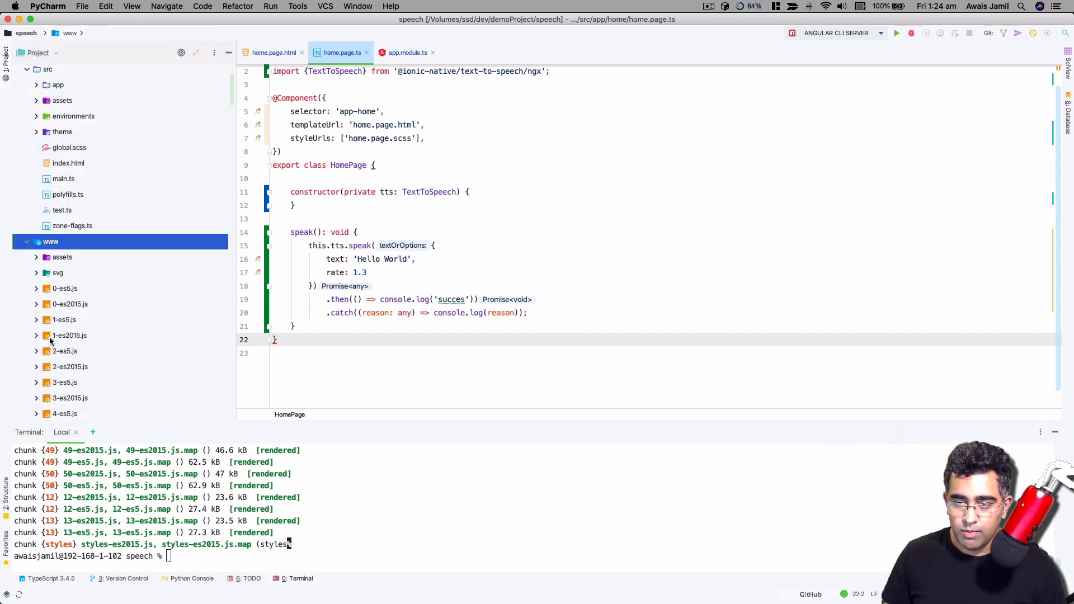
Fix the 'success' log, add the iOS platform, and start 'npx cap open ios'.
type("ionic buiold")
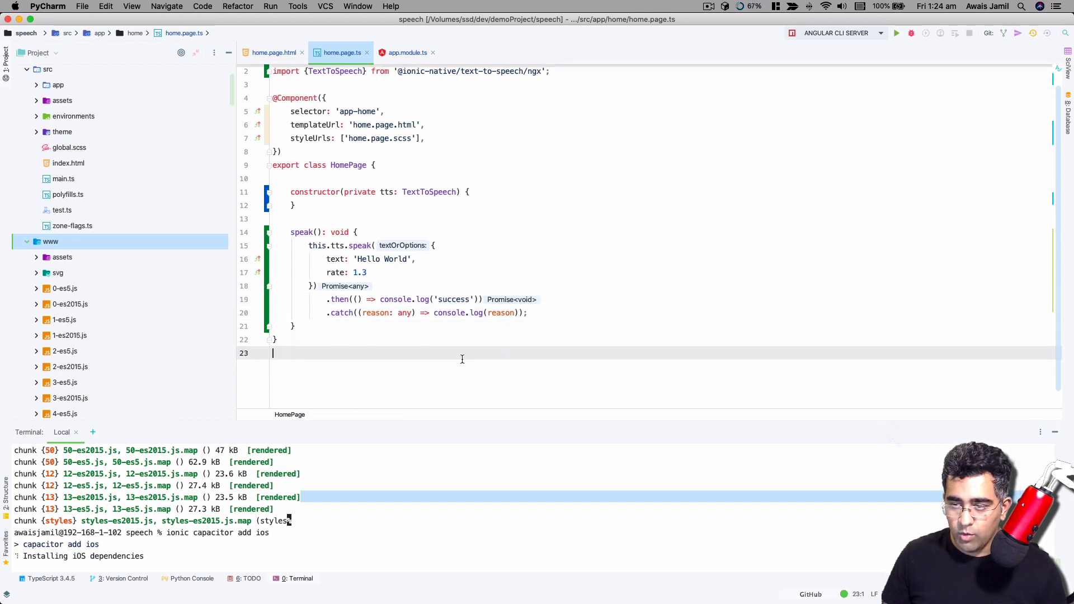
left_click(27, 166)
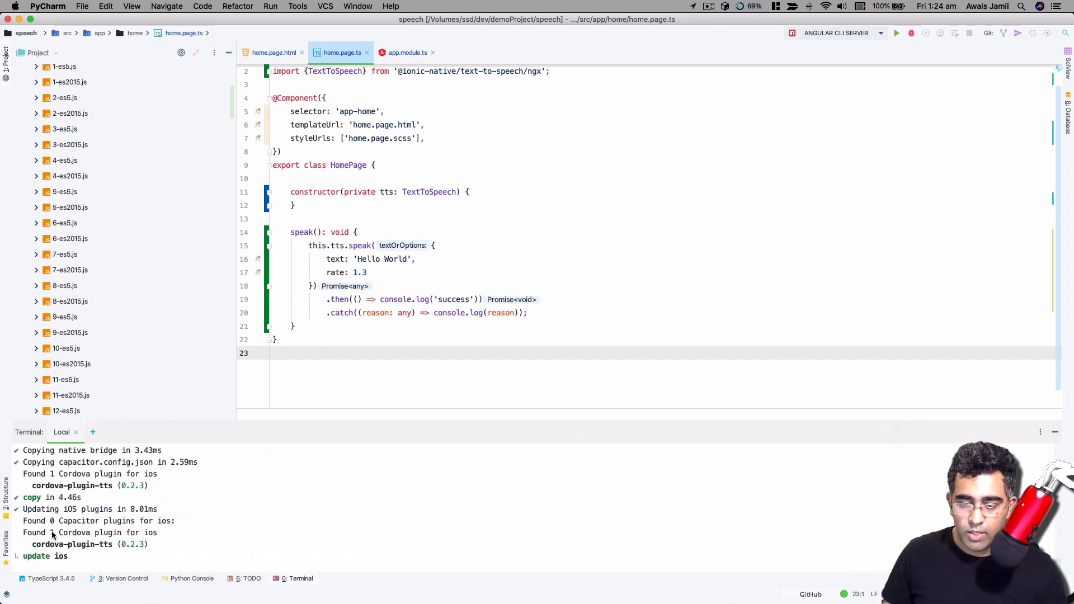
scroll("down", 3)
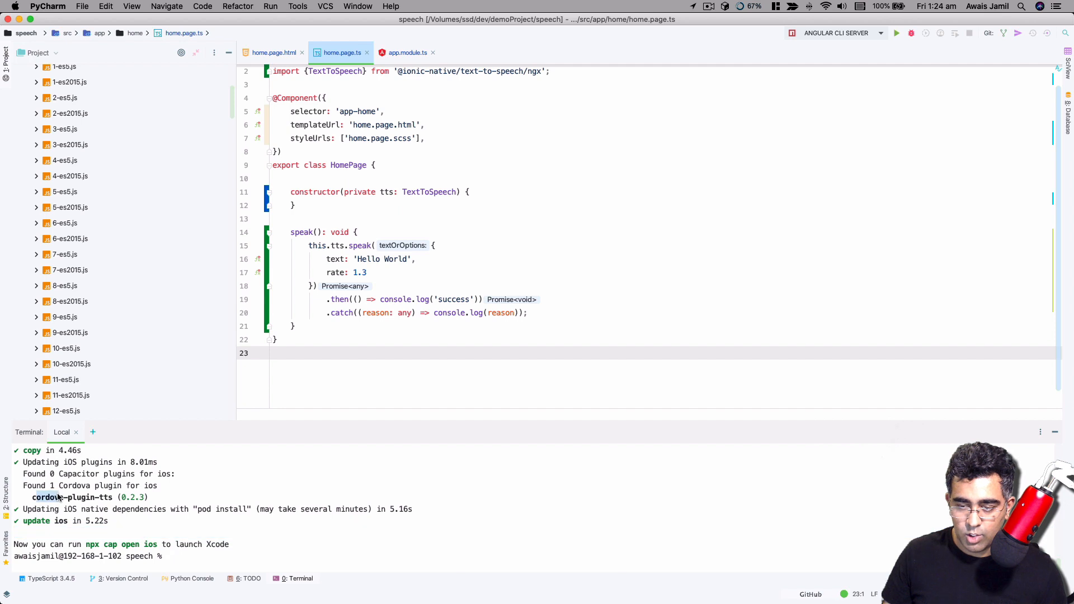
mouse_move(298, 552)
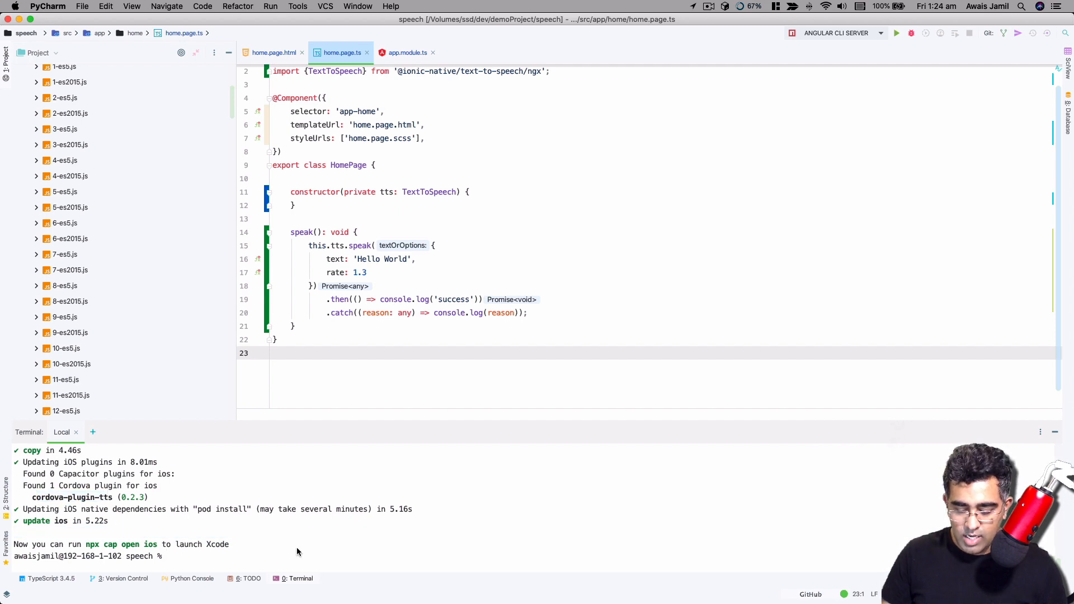
type("npx cap open ios")
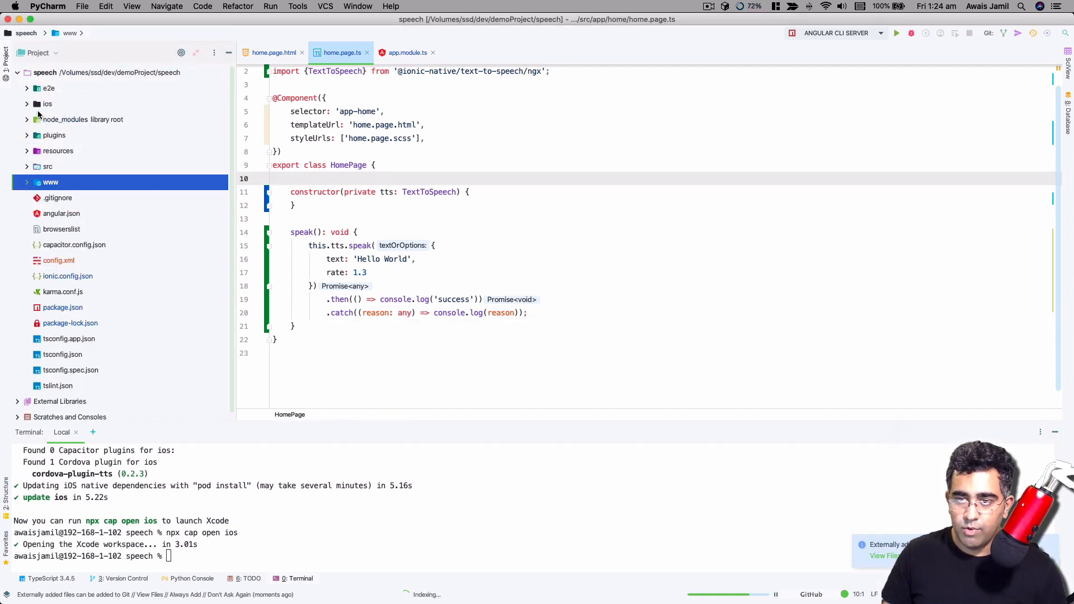
Expand the generated ios folder in the project tree.
left_click(26, 103)
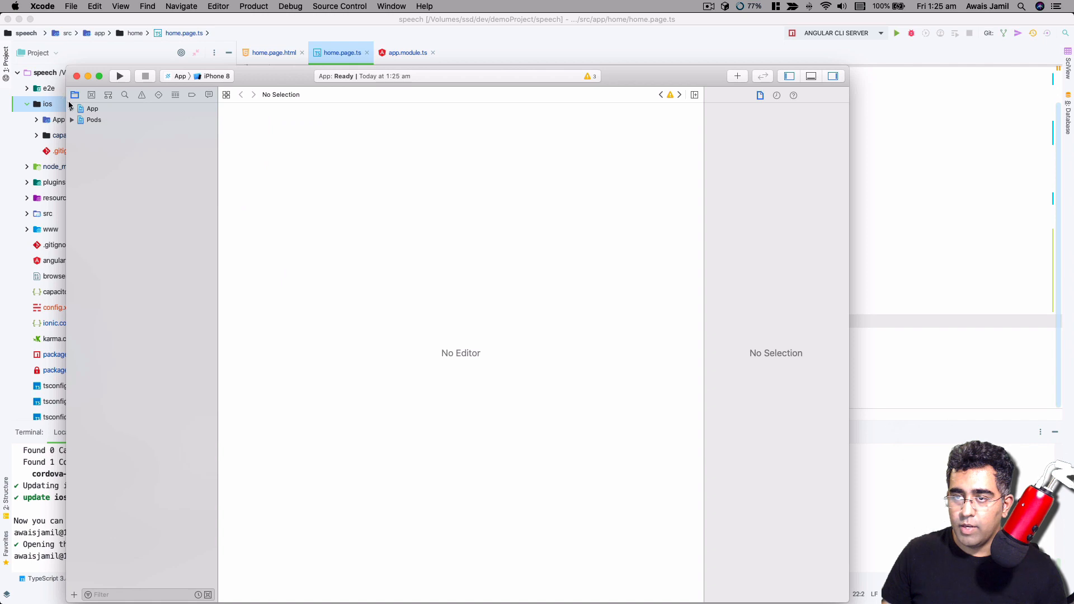
Sign the App target with a personal team, set bundle ID com.awaismirza.speech, and run on iPhone 8.
left_click(93, 108)
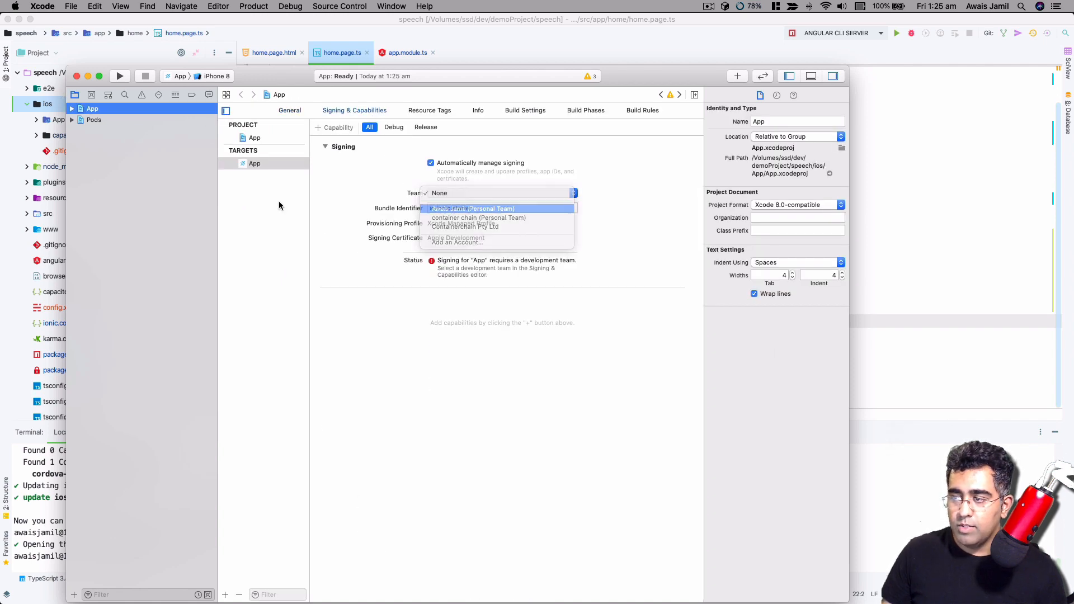
left_click(496, 209)
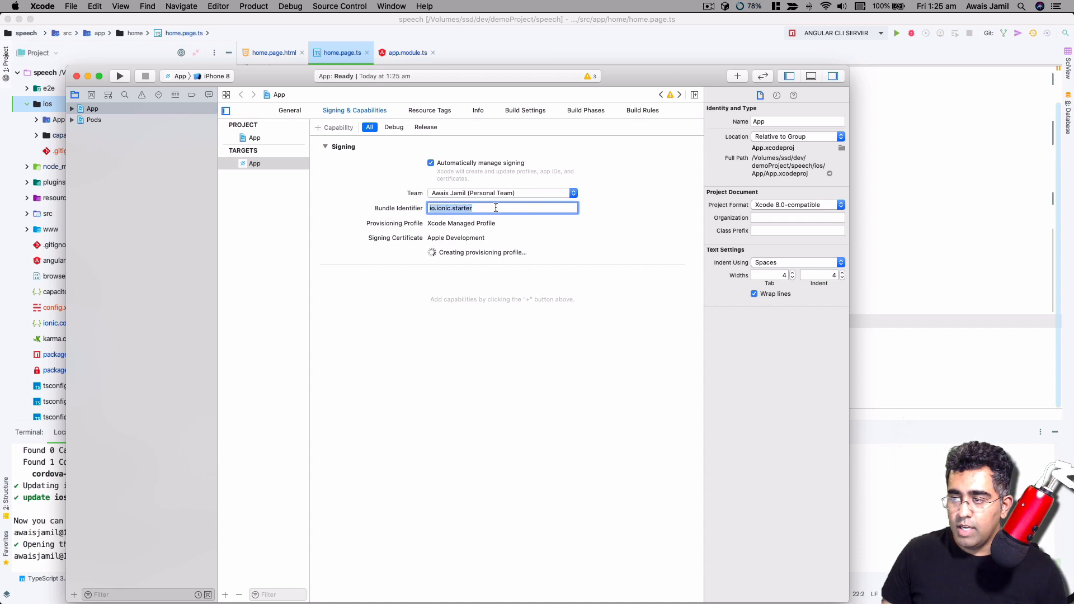
type("com.awaismirza.speech")
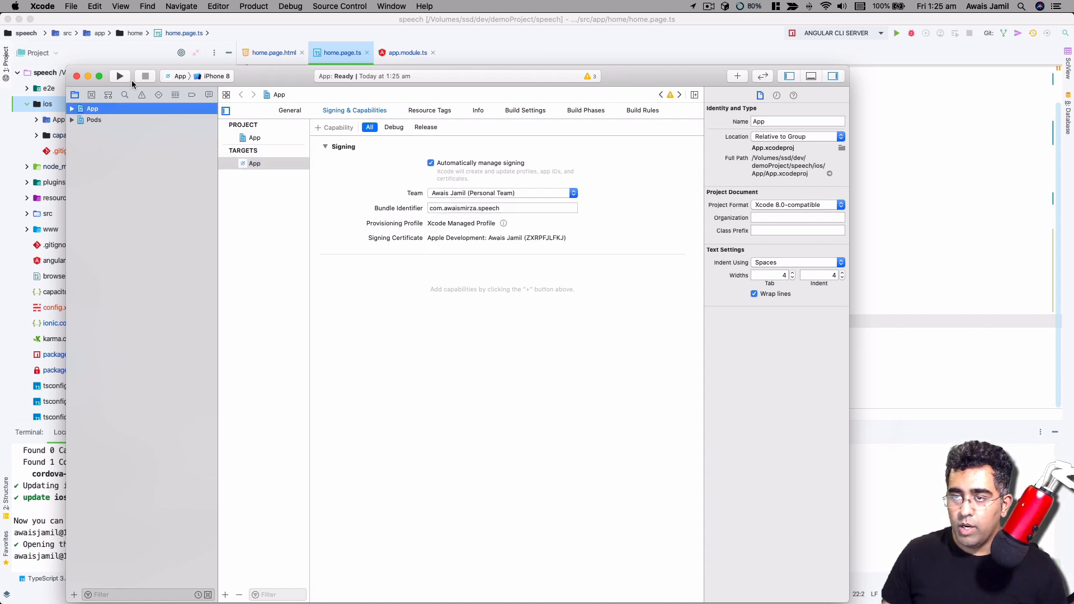
left_click(119, 76)
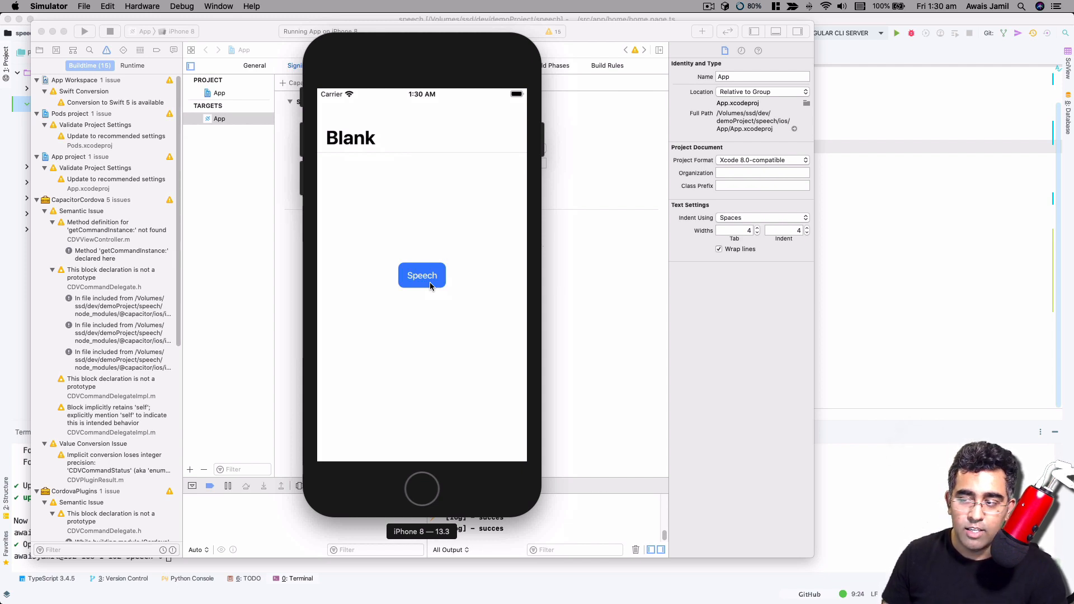
Tap the Speech button in the iPhone 8 simulator to speak 'Hello World'.
left_click(422, 275)
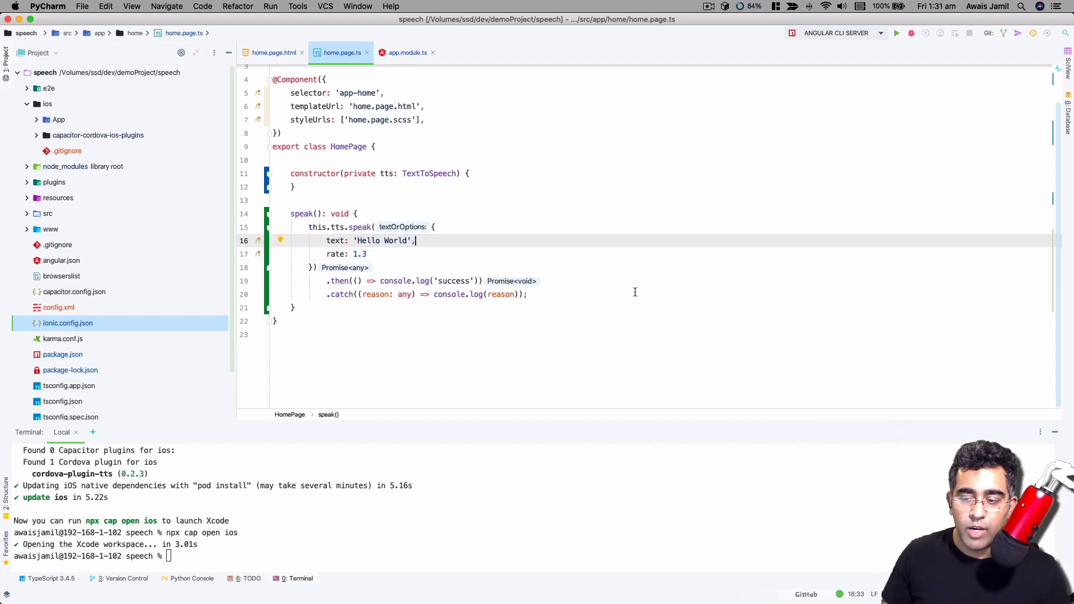
left_click(367, 254)
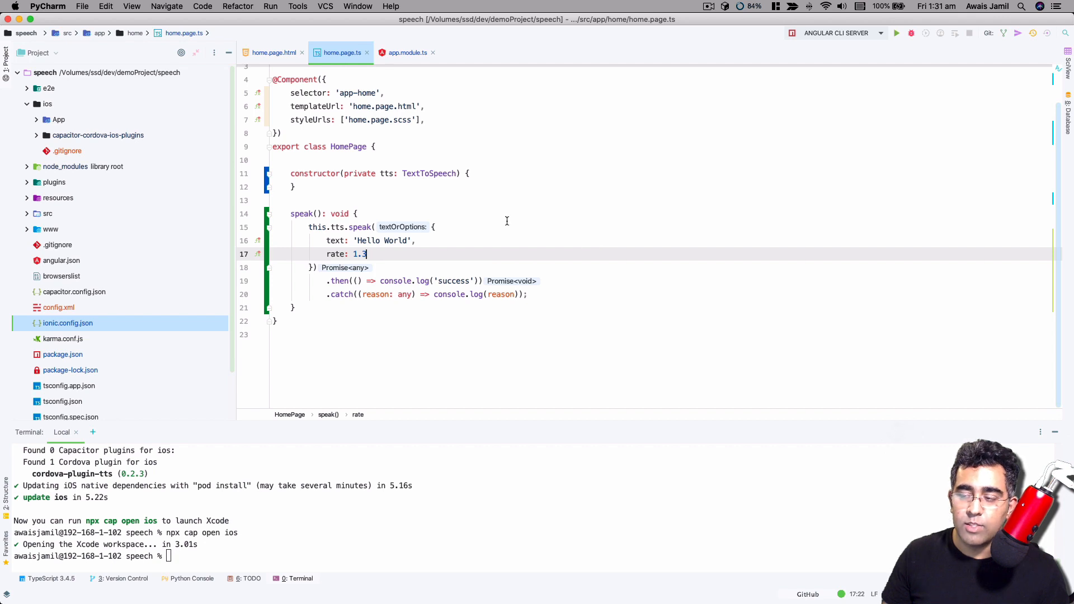
mouse_move(435, 246)
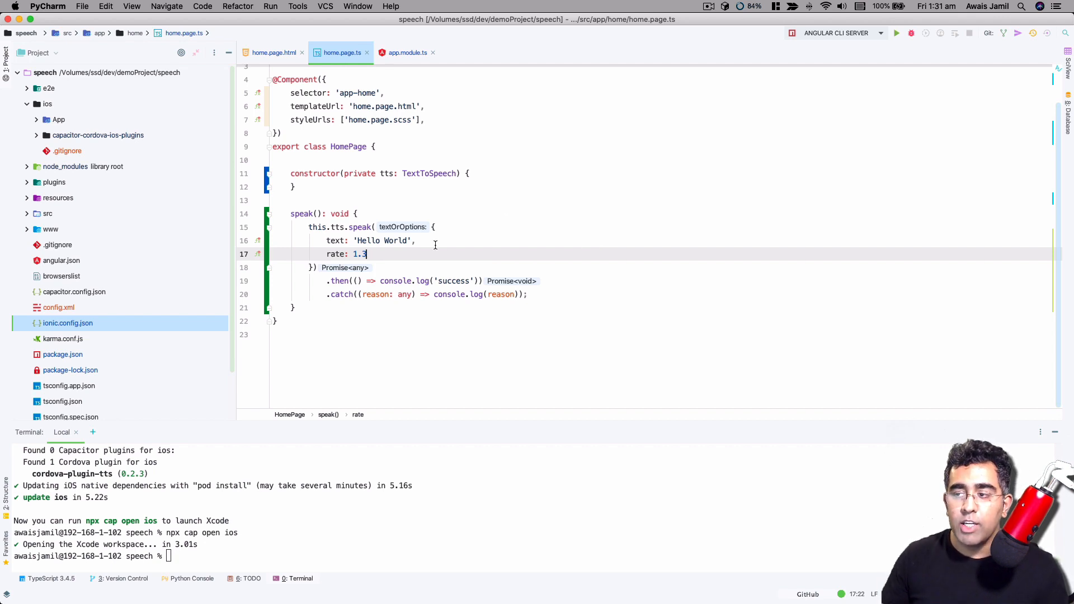